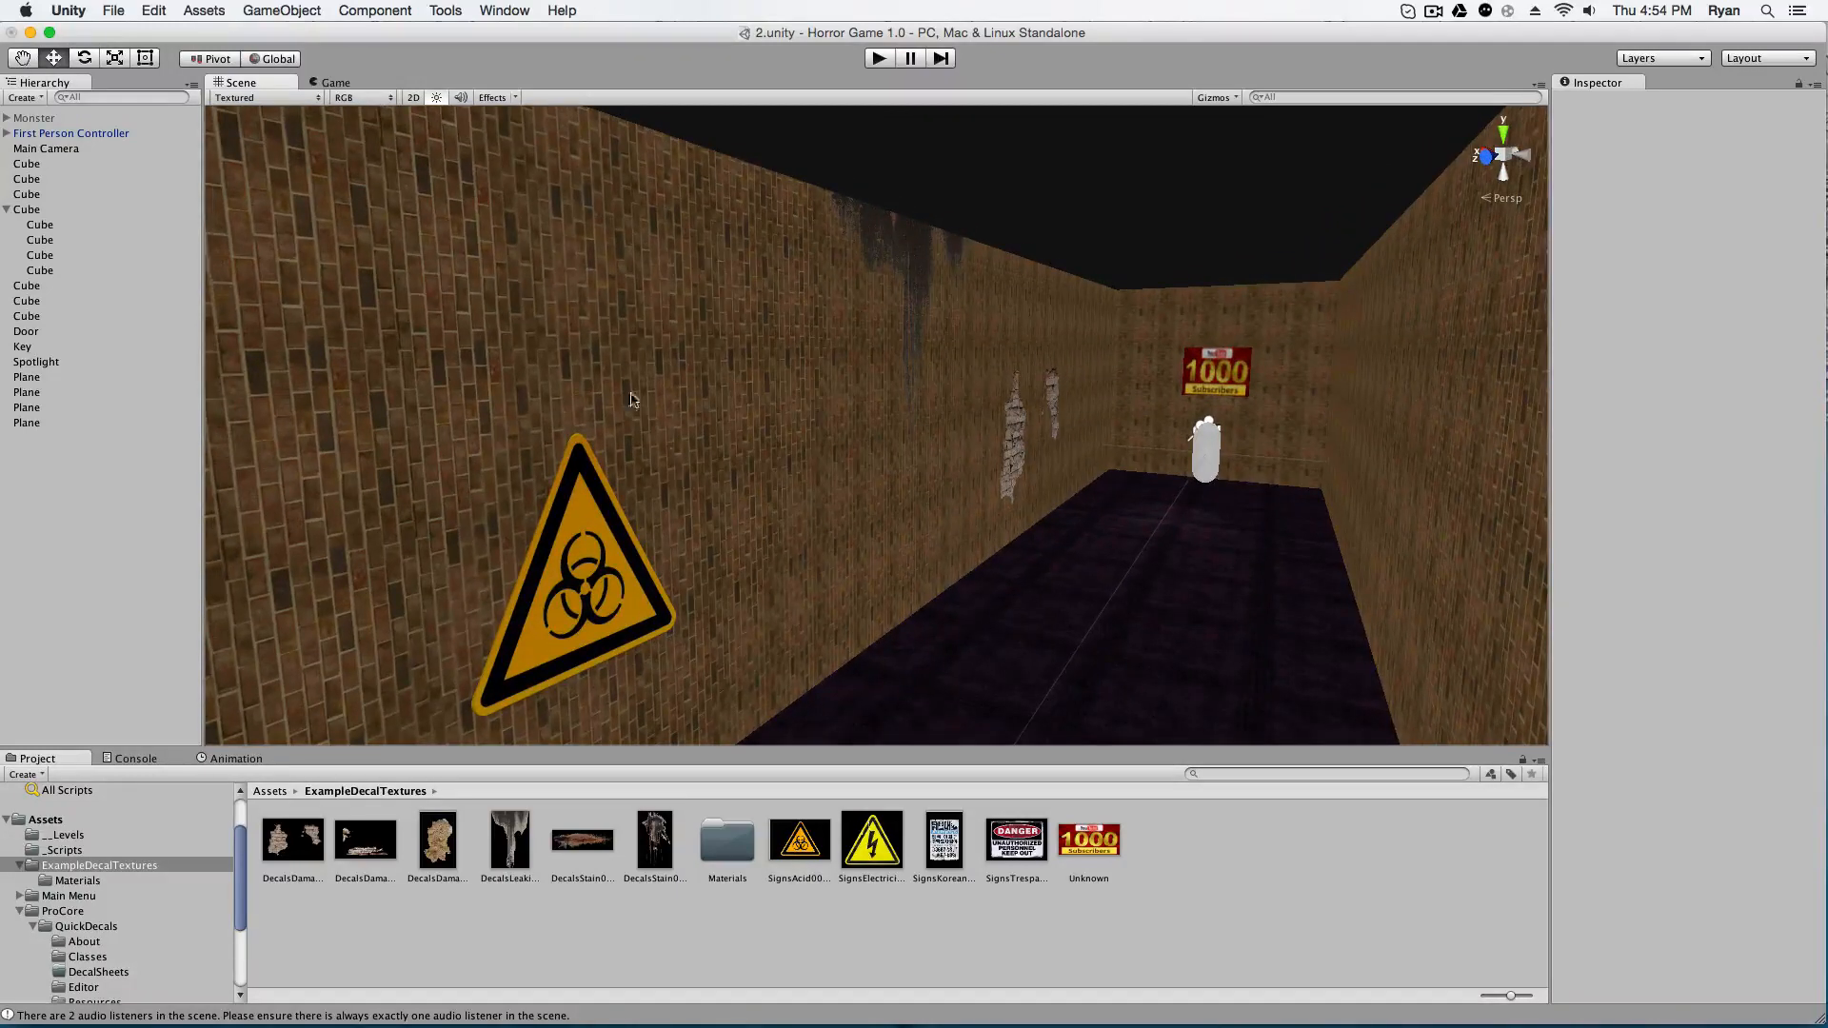
mouse_move(878, 341)
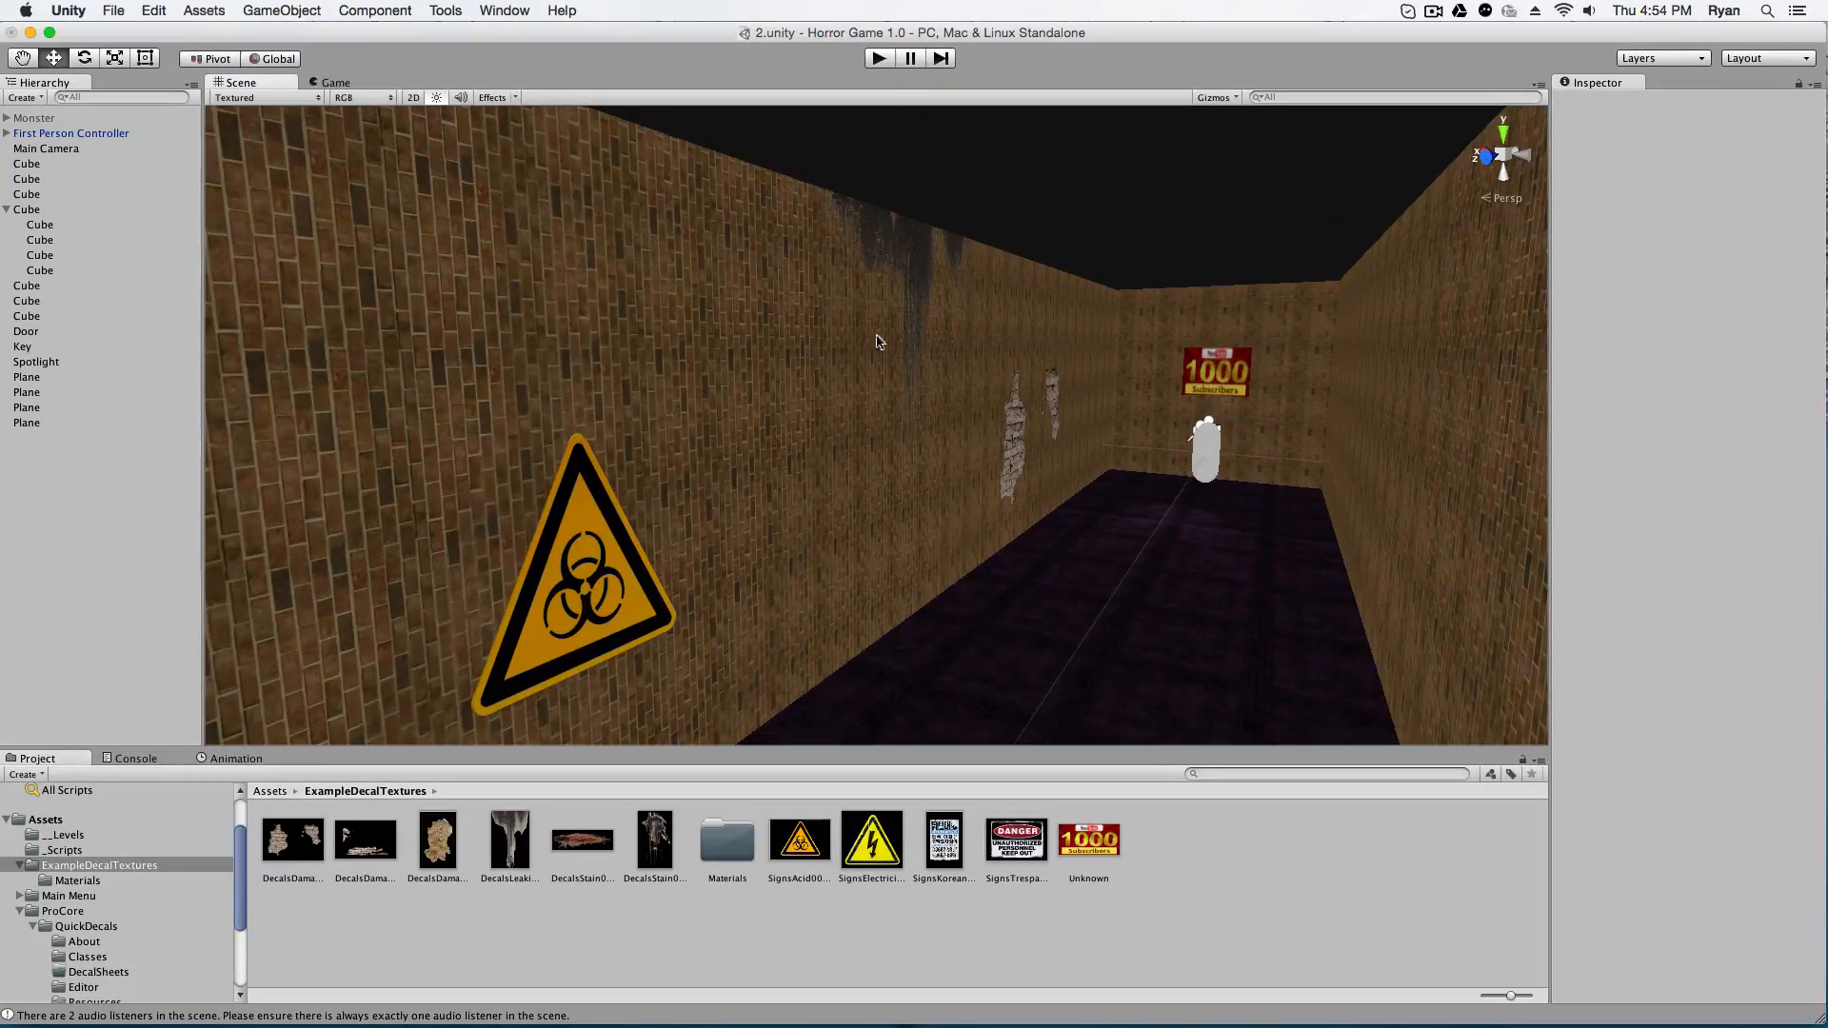
mouse_move(811, 438)
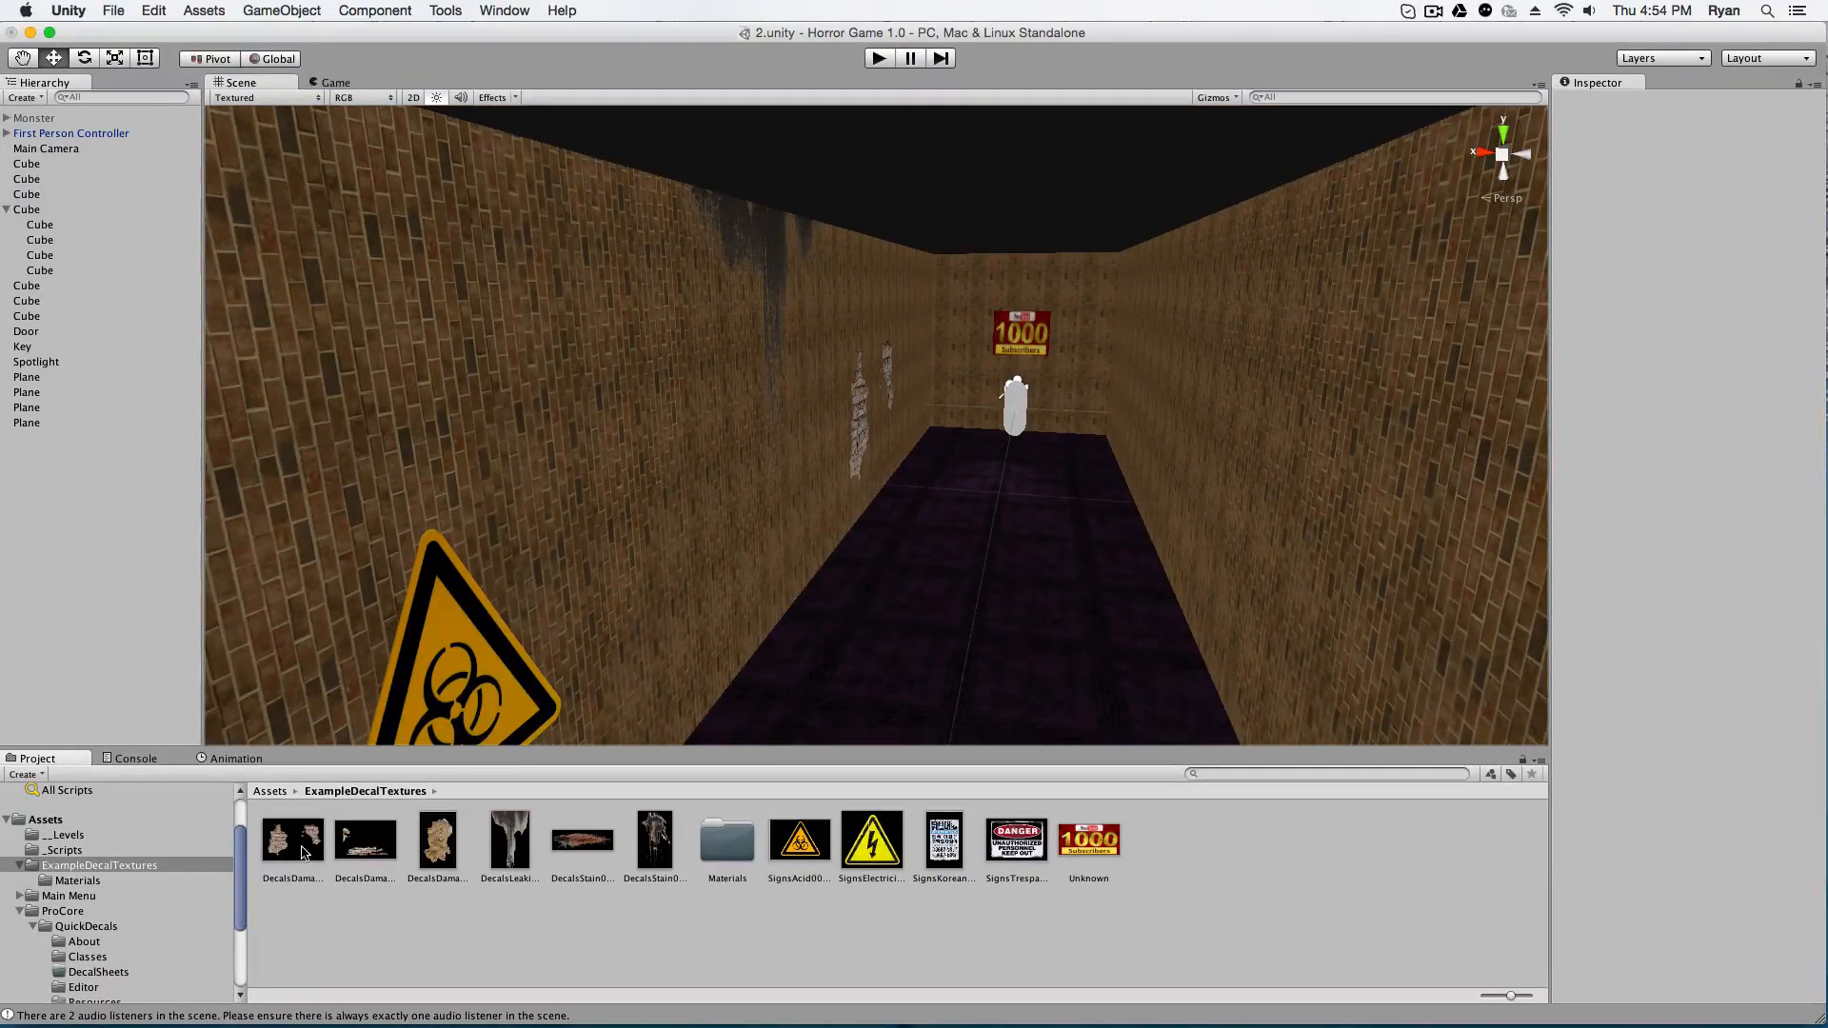
- Preview the leaking, 1000 subscribers and acid warning decal textures and the Materials folder
click(509, 840)
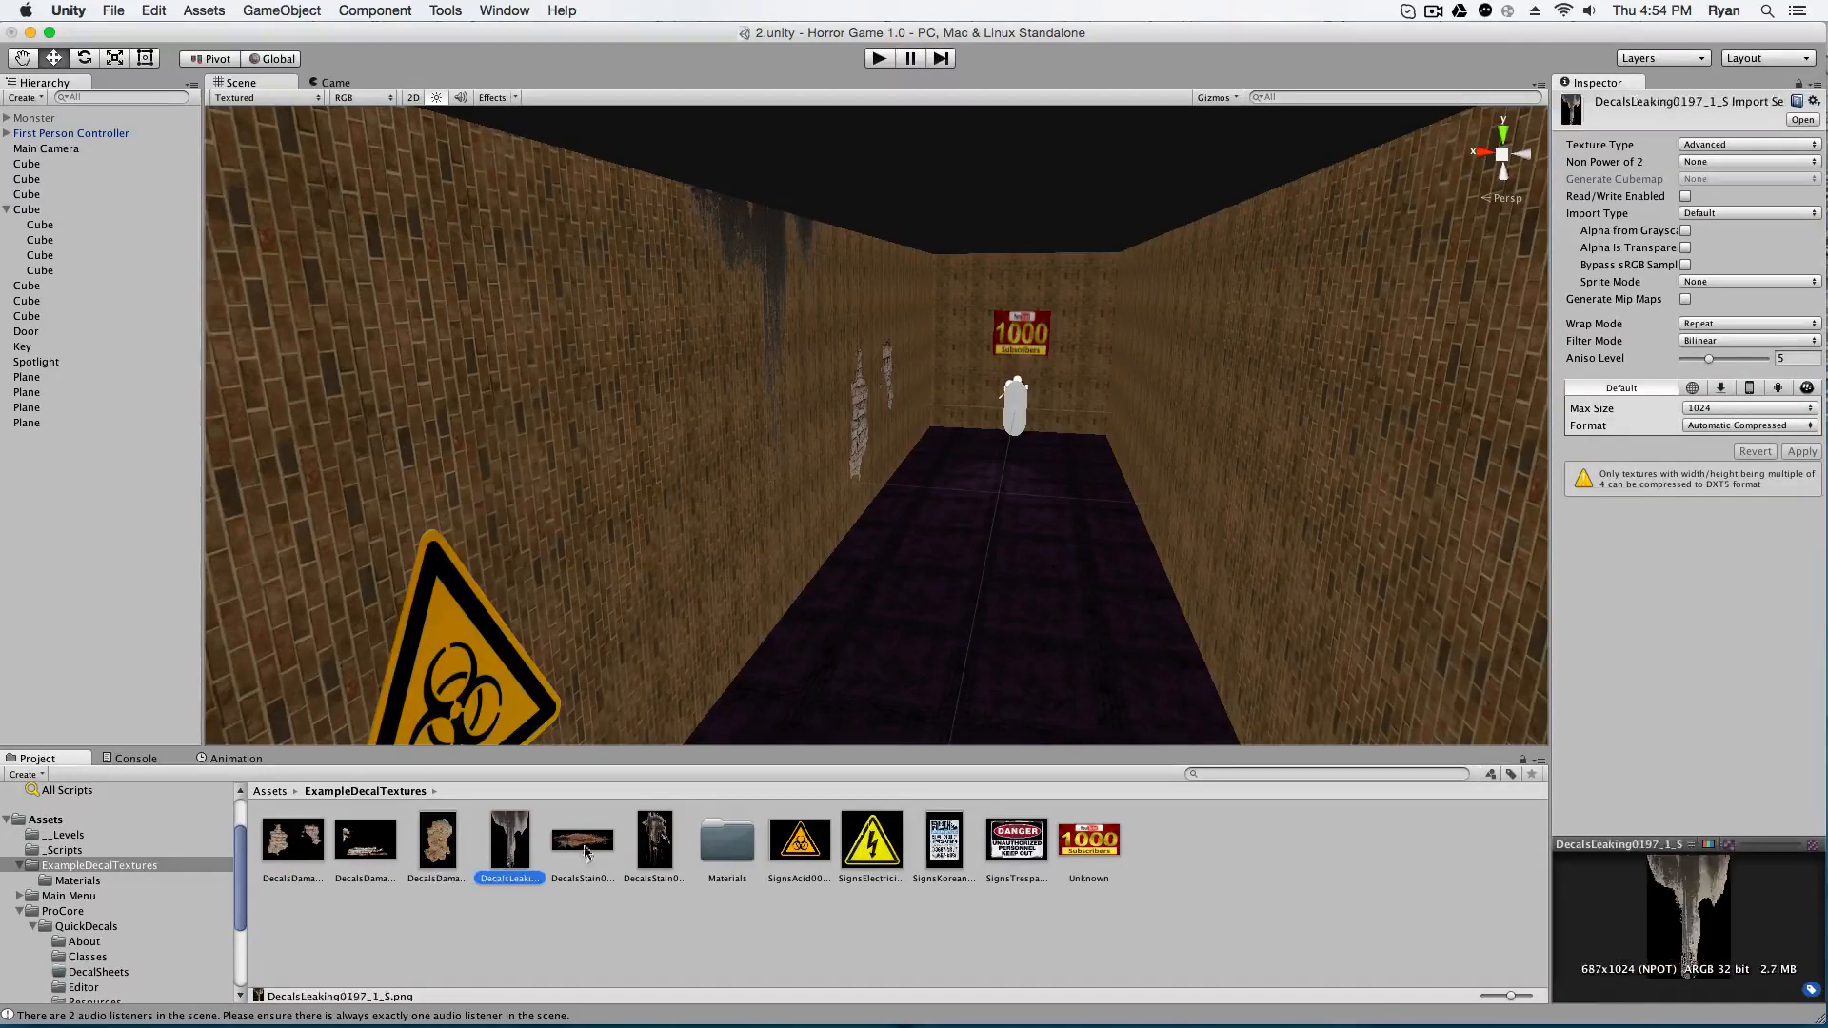
click(1087, 840)
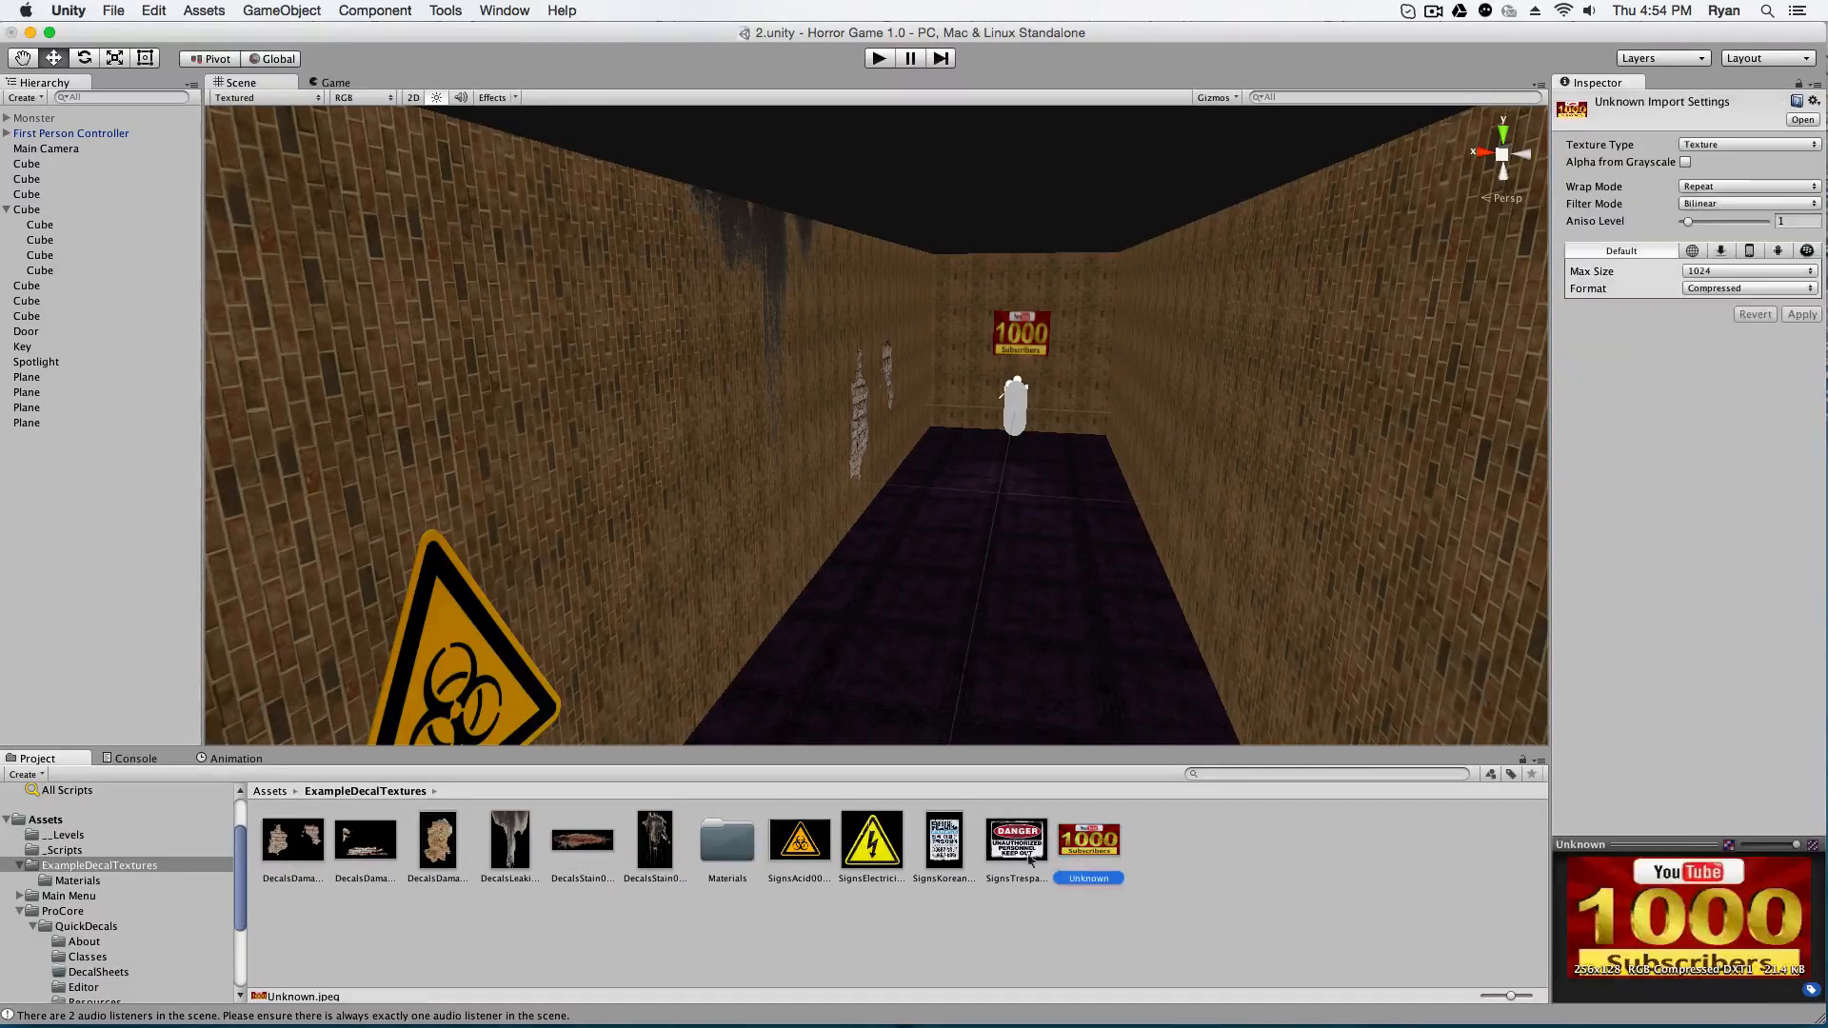
click(798, 840)
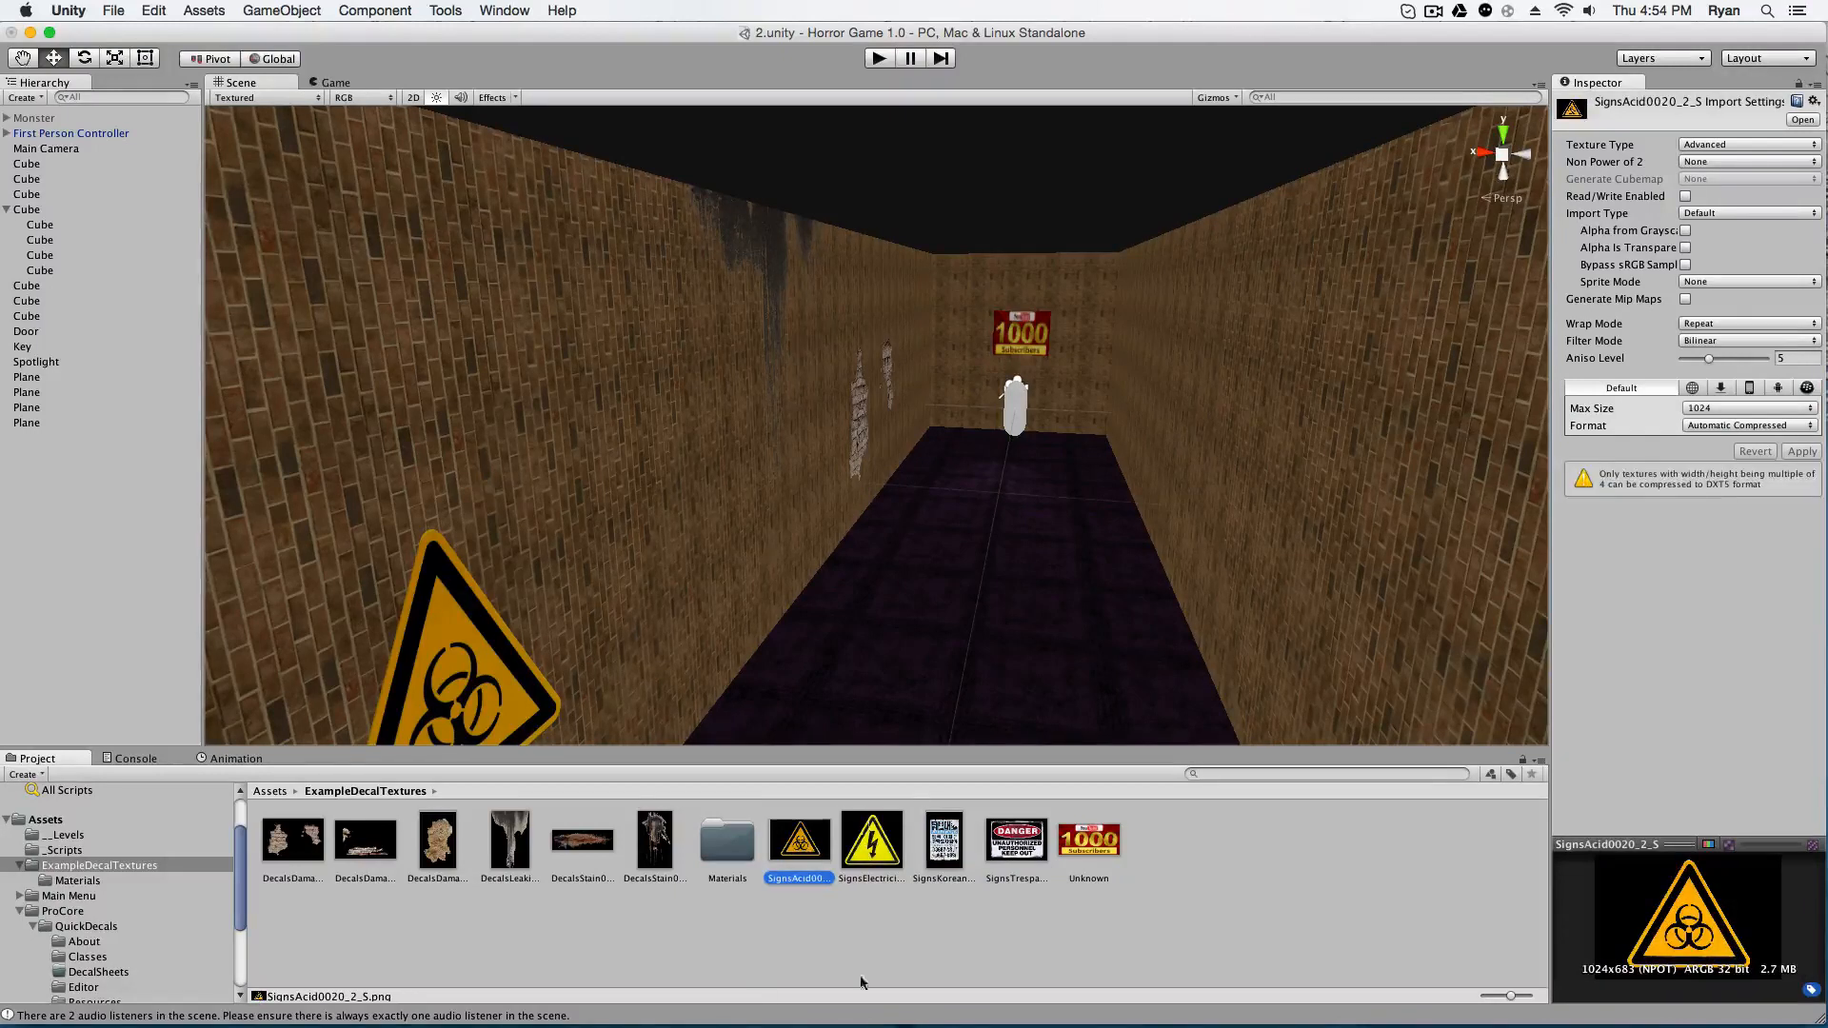
mouse_move(260, 935)
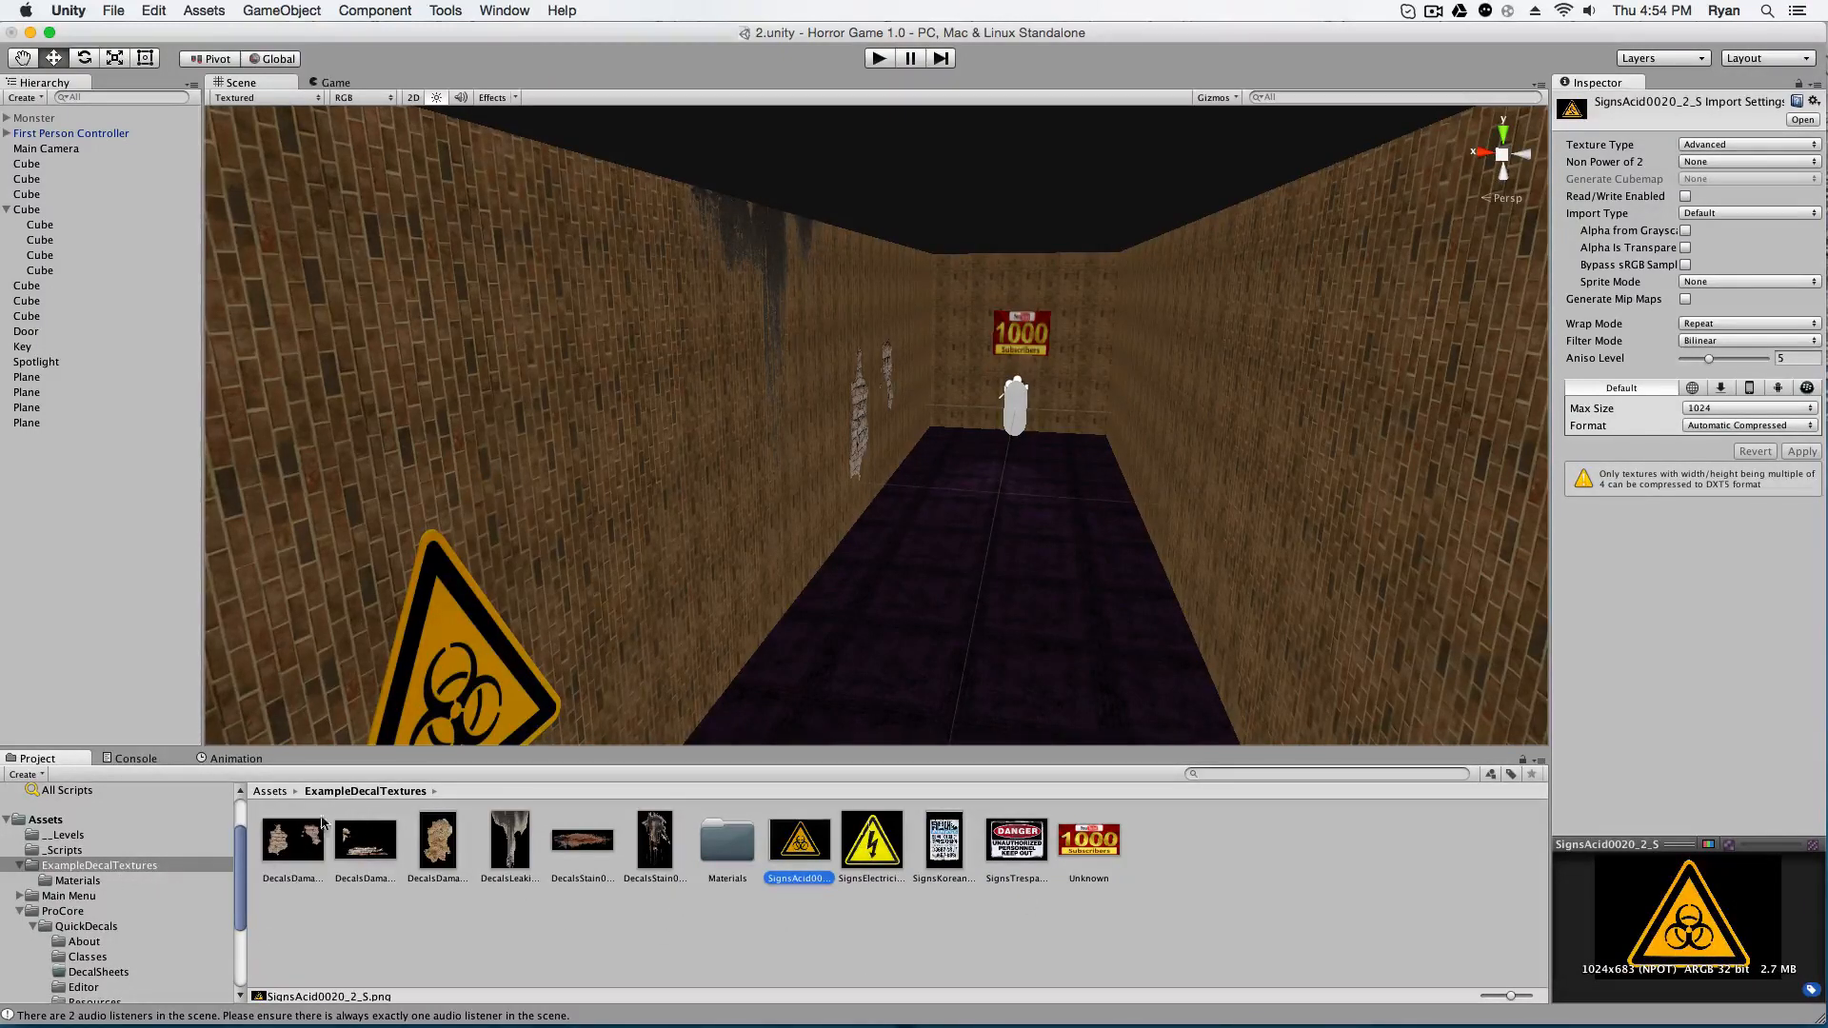
click(726, 840)
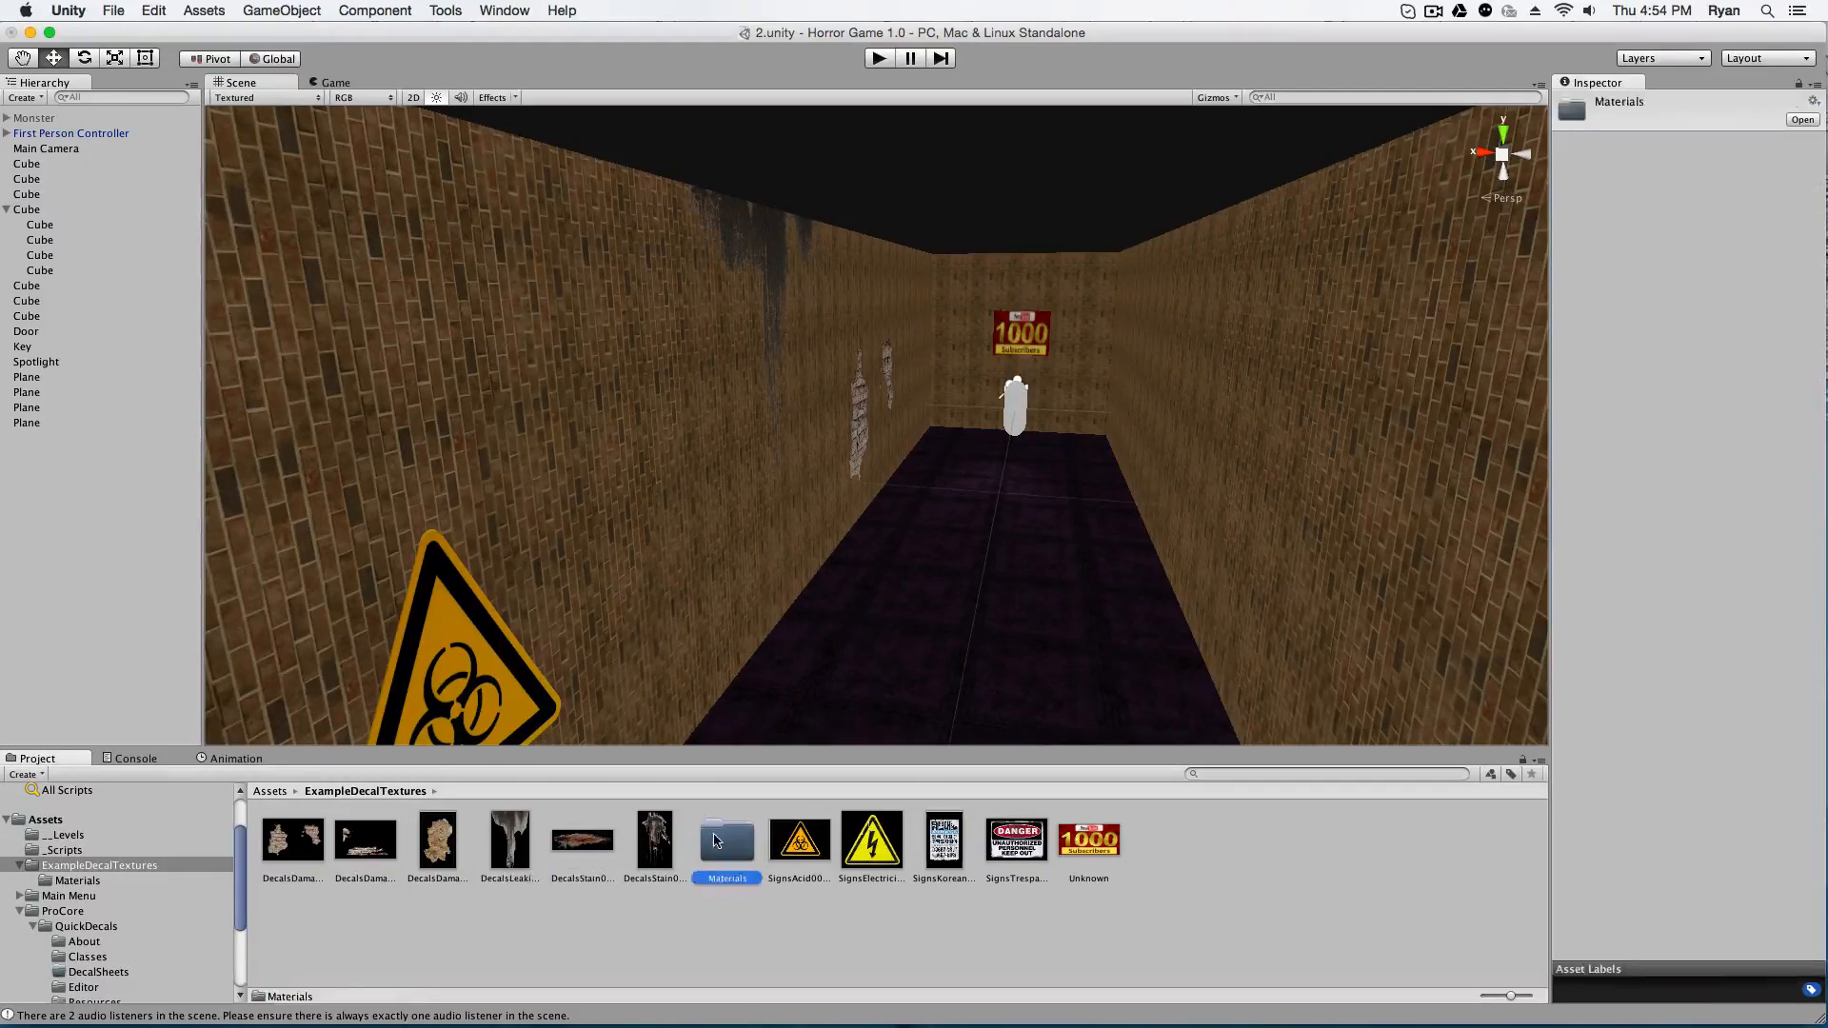
click(1087, 839)
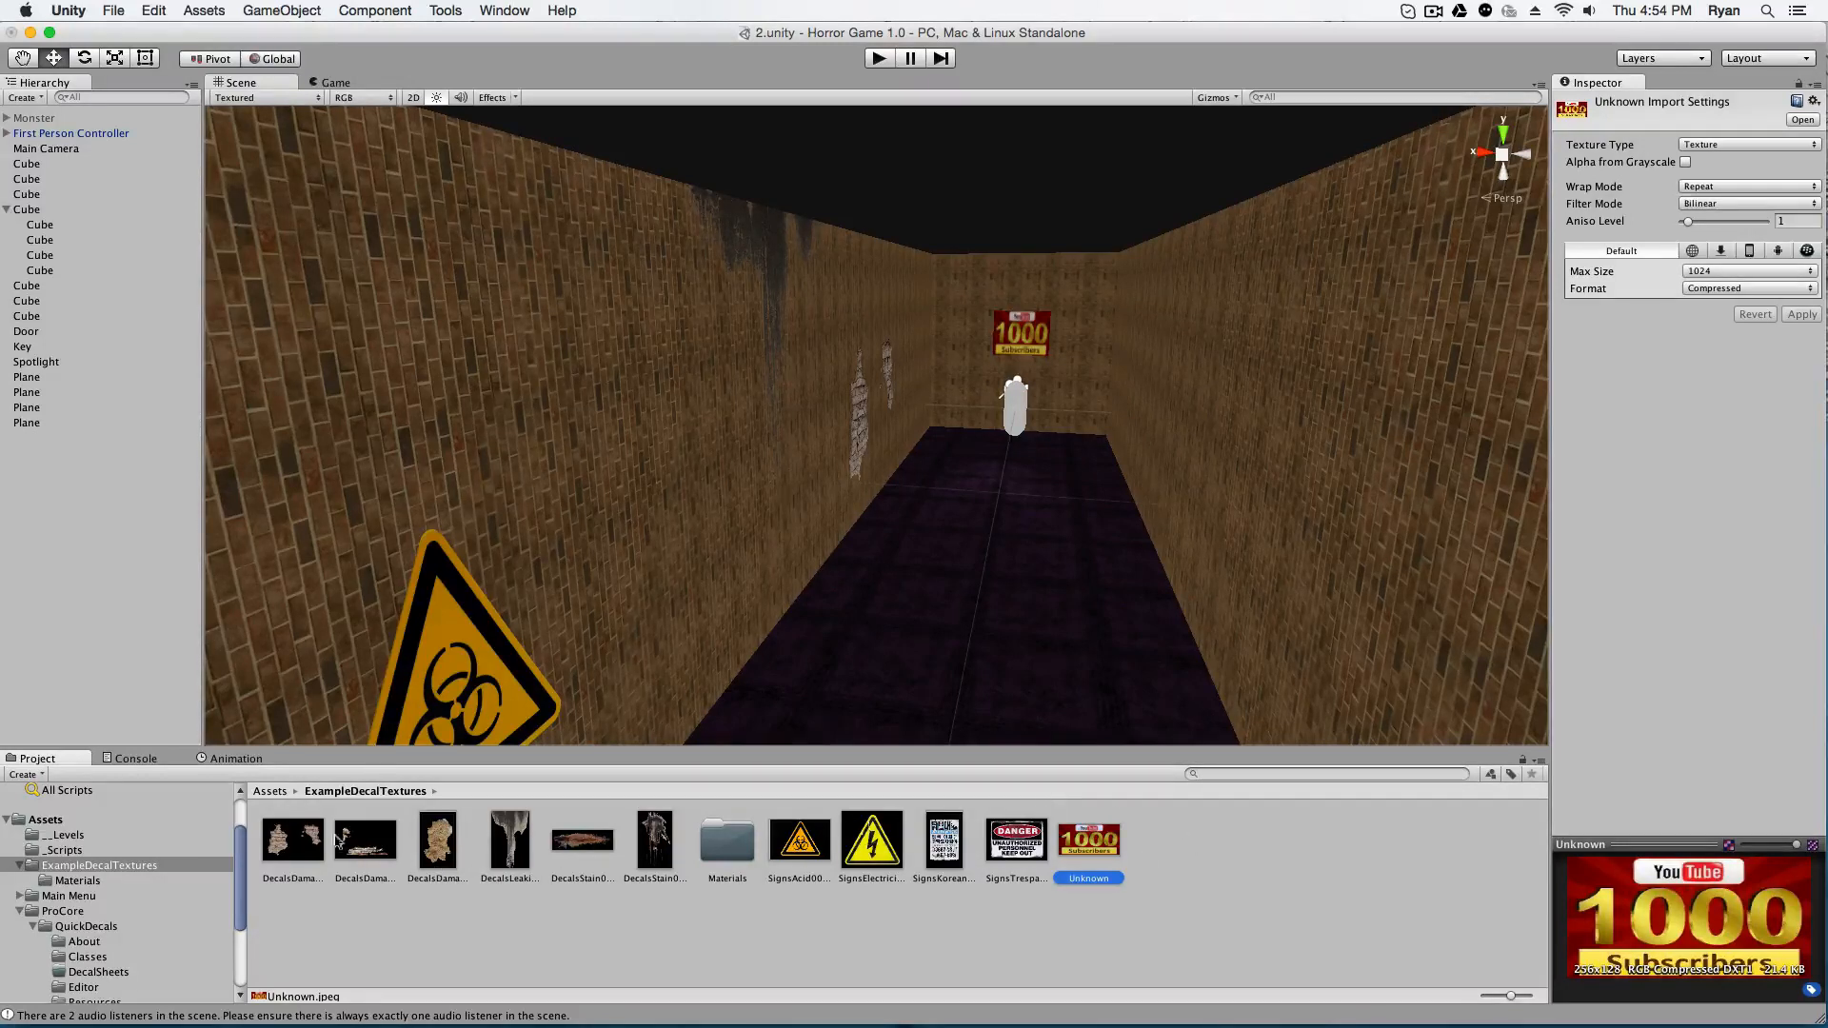
mouse_move(693, 828)
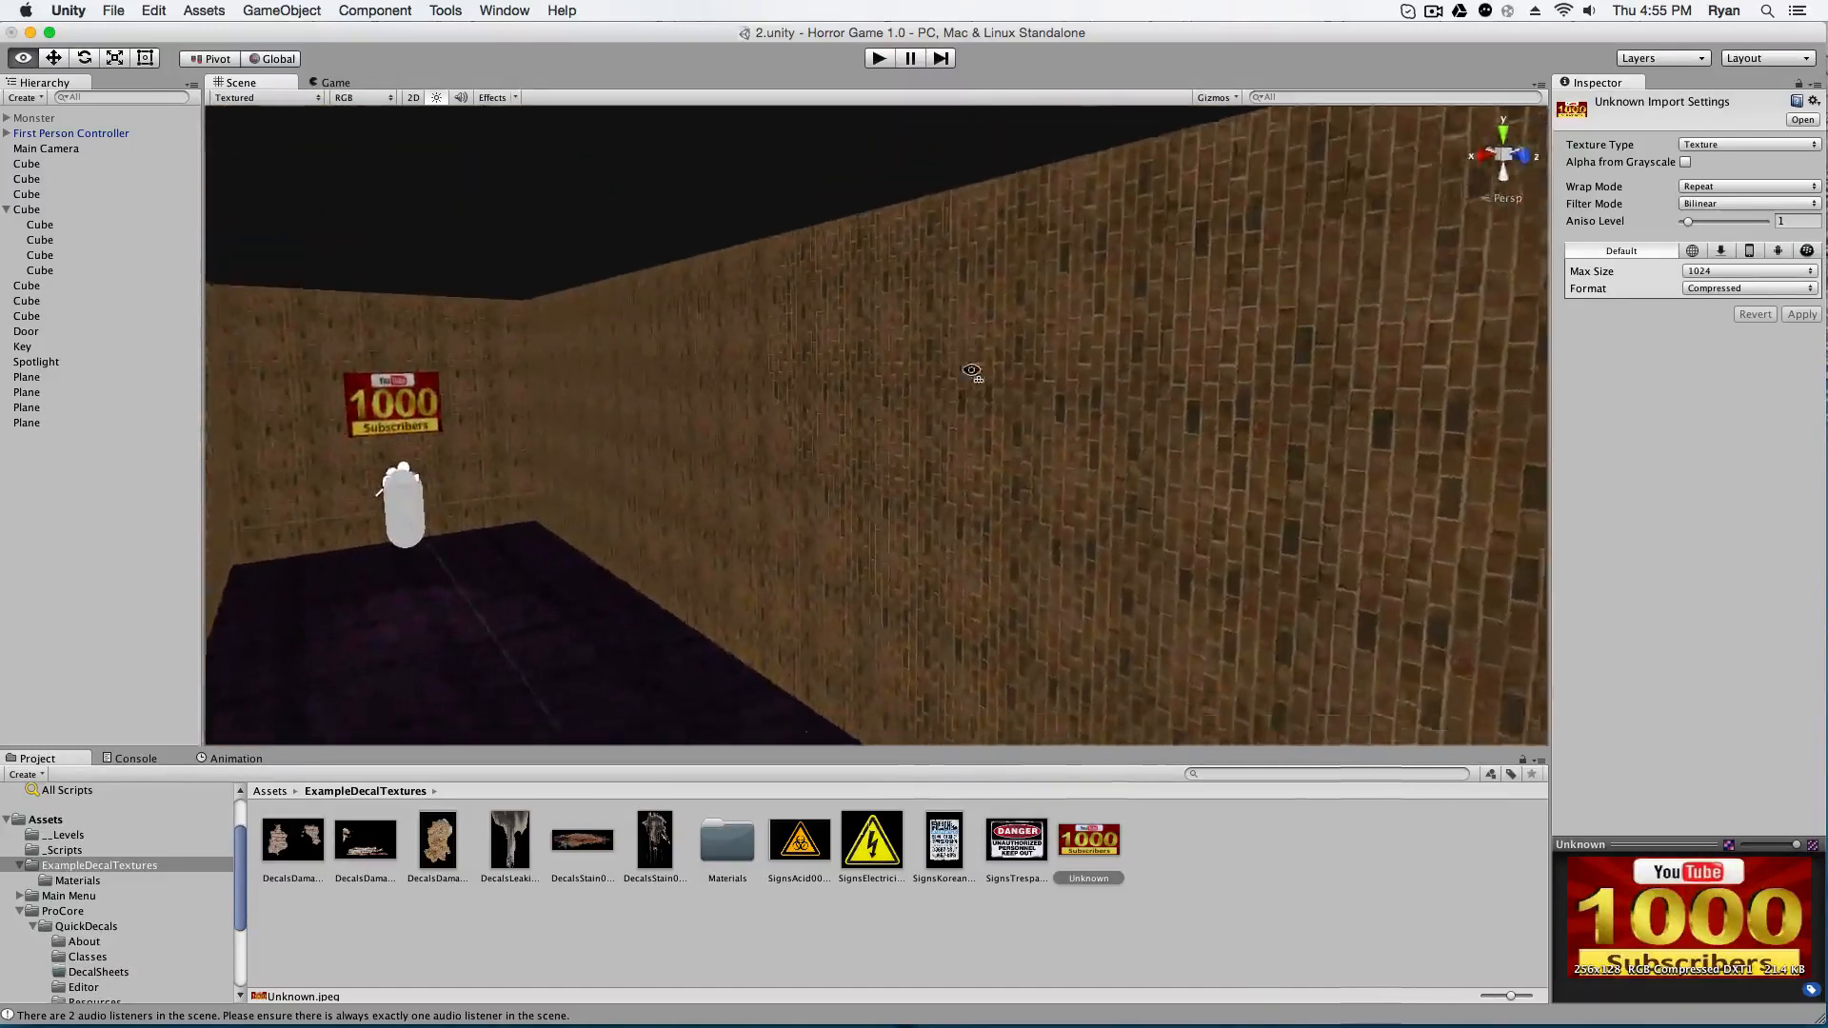
- Add a new plane from the GameObject menu and select it to position against the wall
click(282, 12)
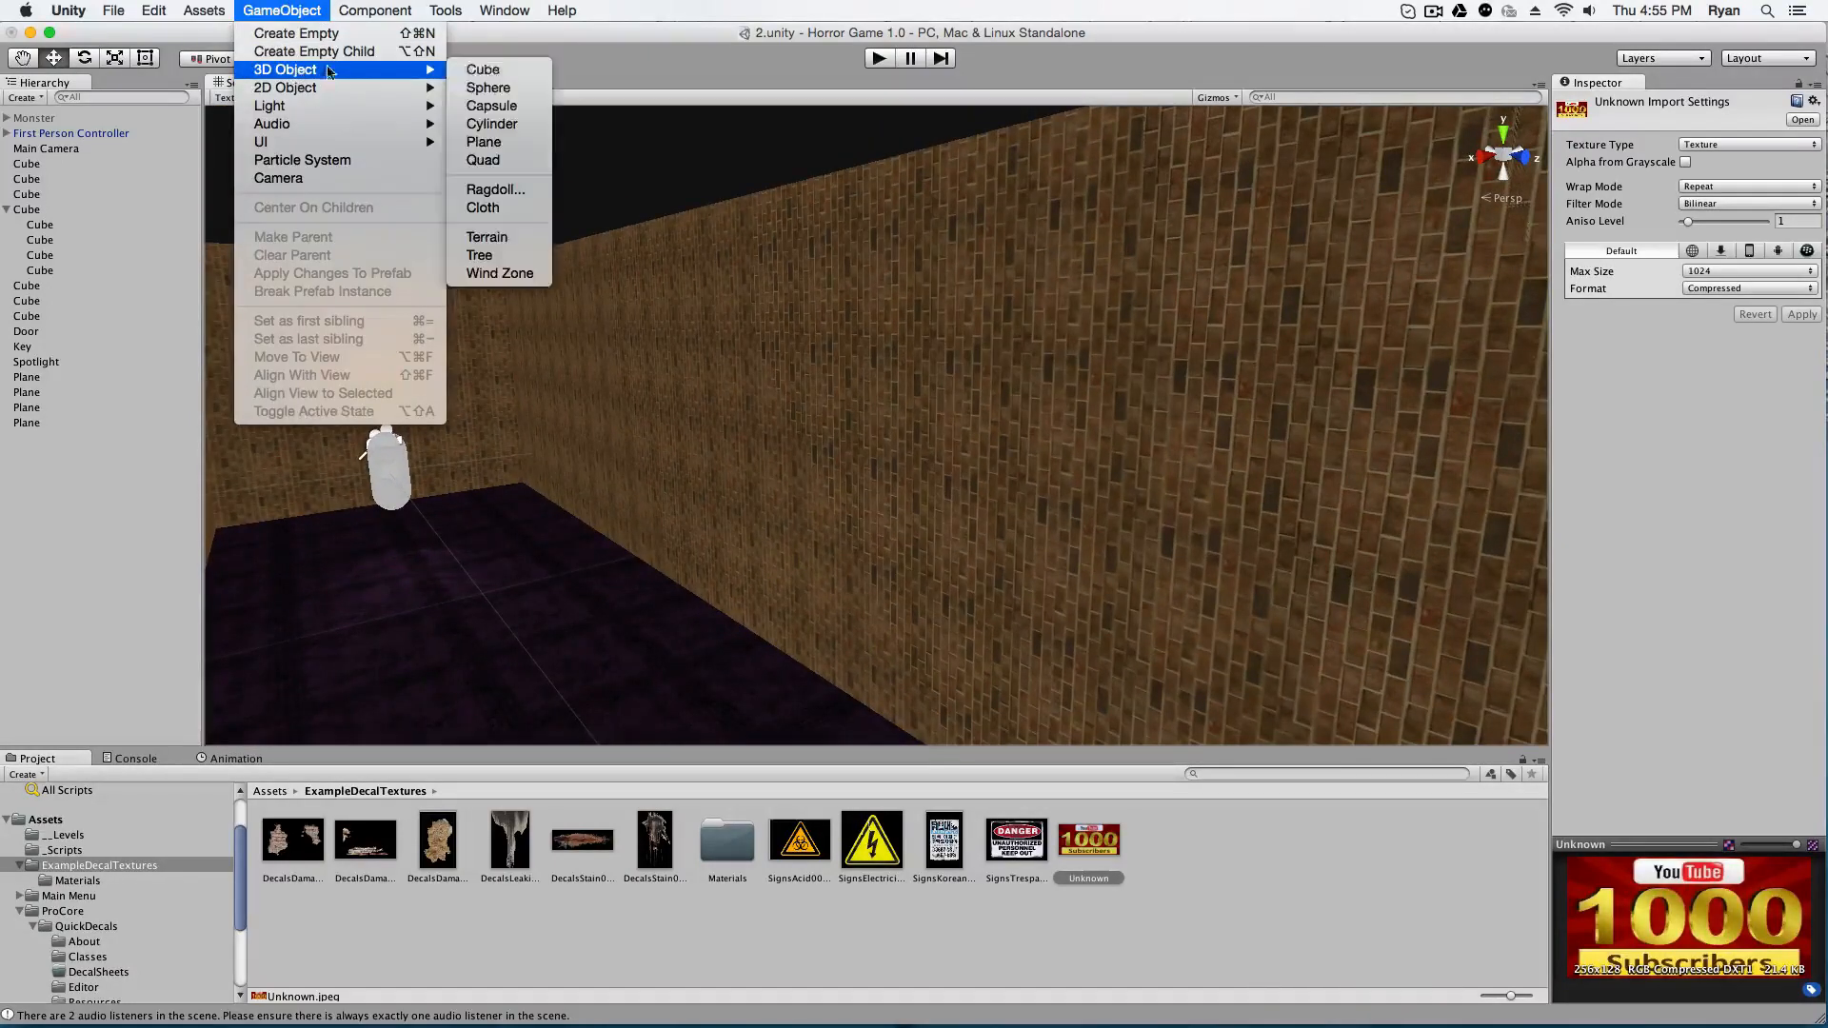
click(482, 141)
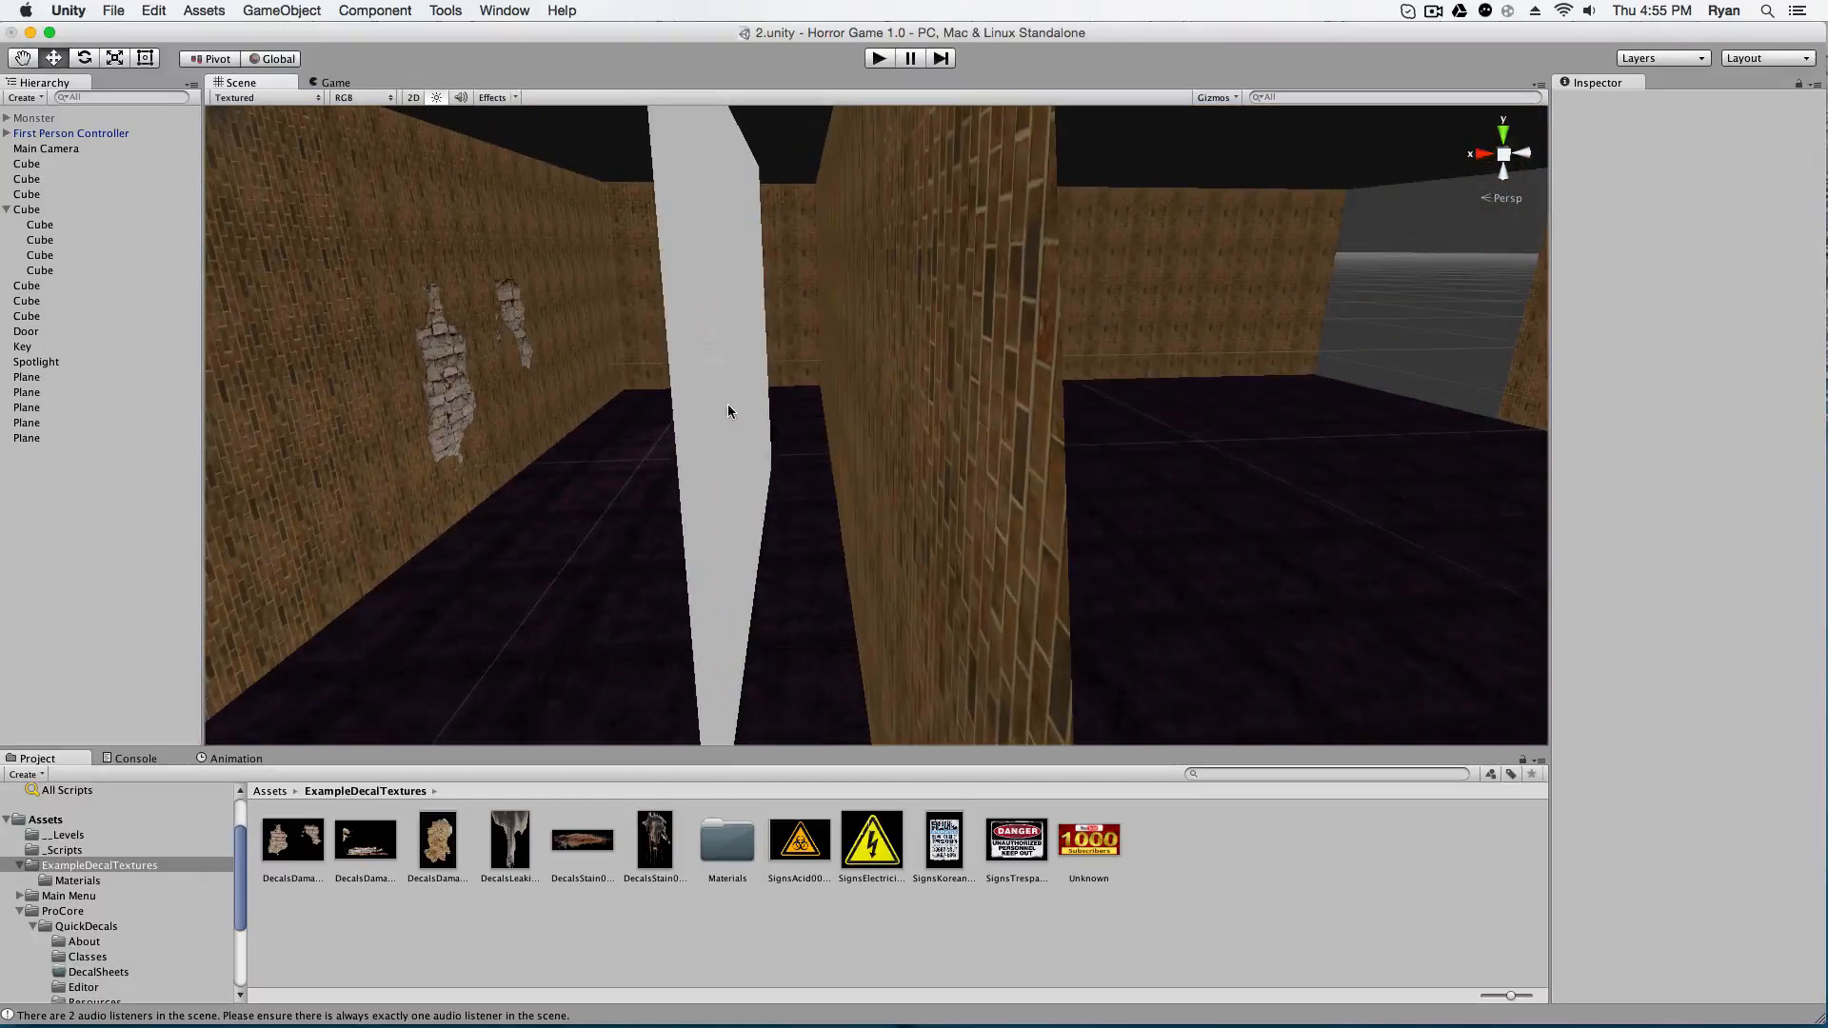
click(24, 438)
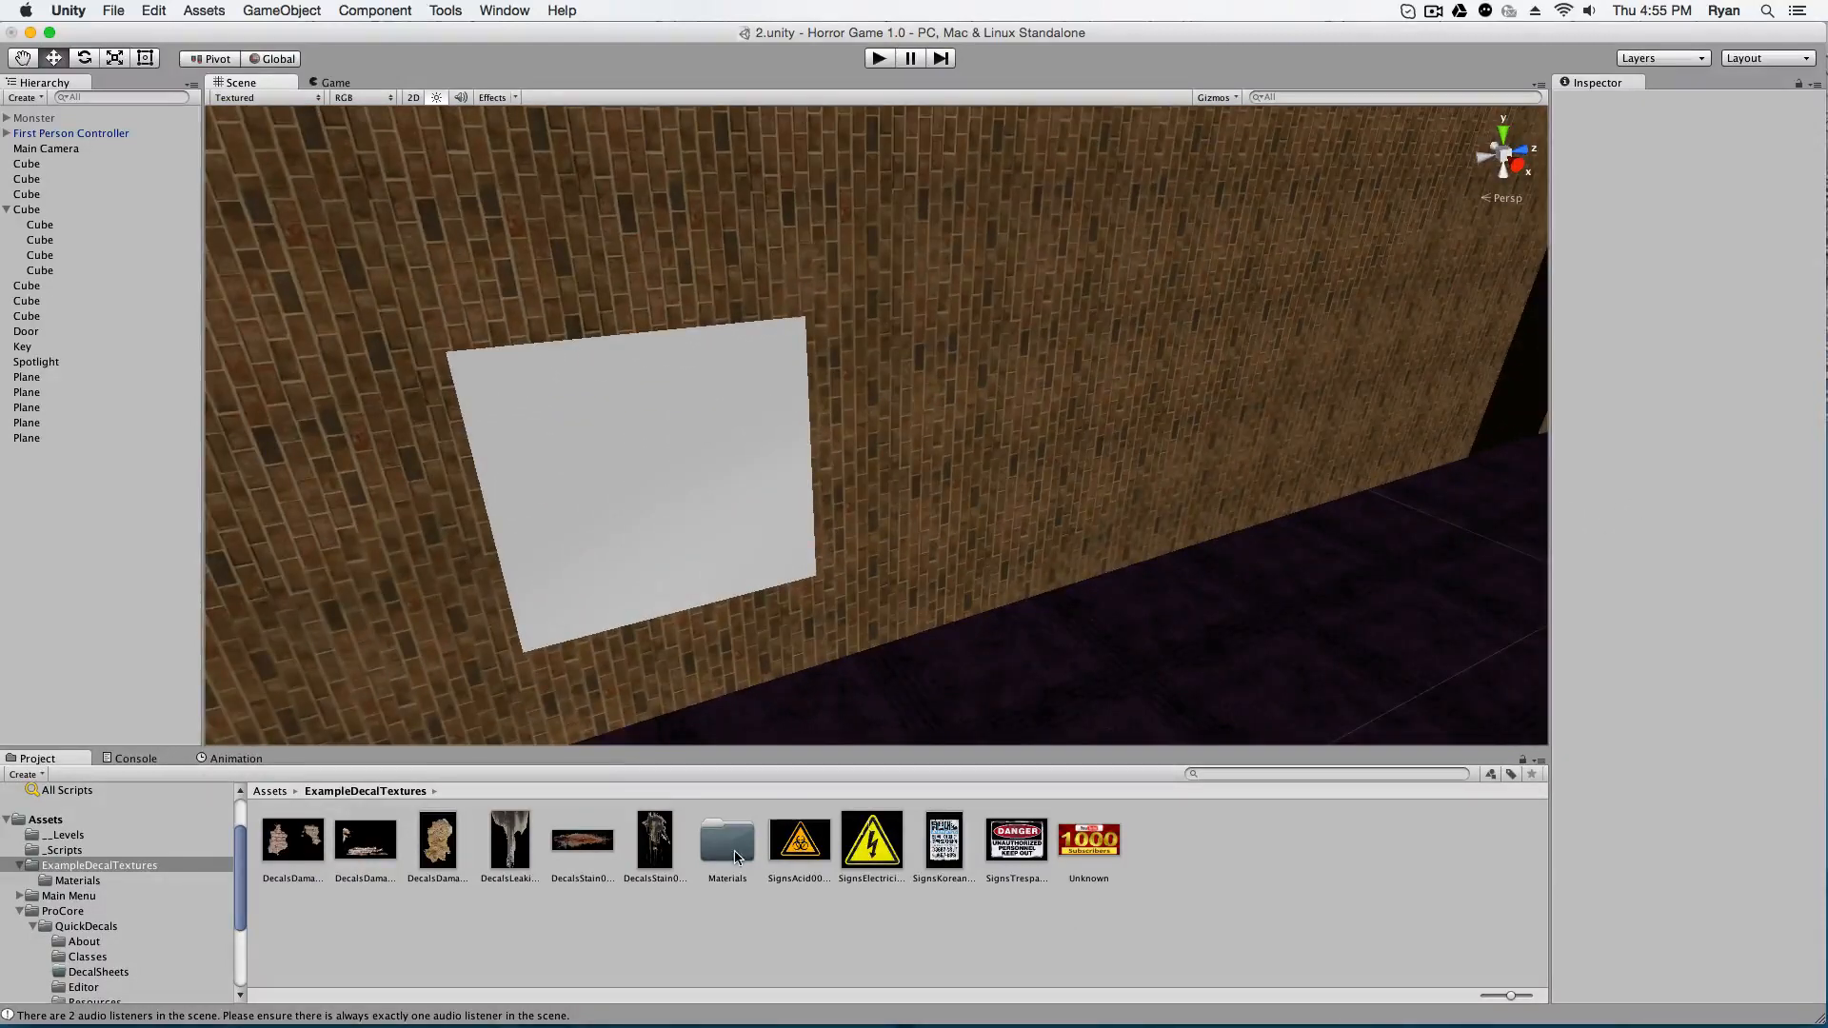
- Create a new material named Decal in the decal textures' Materials folder and select it
double_click(726, 840)
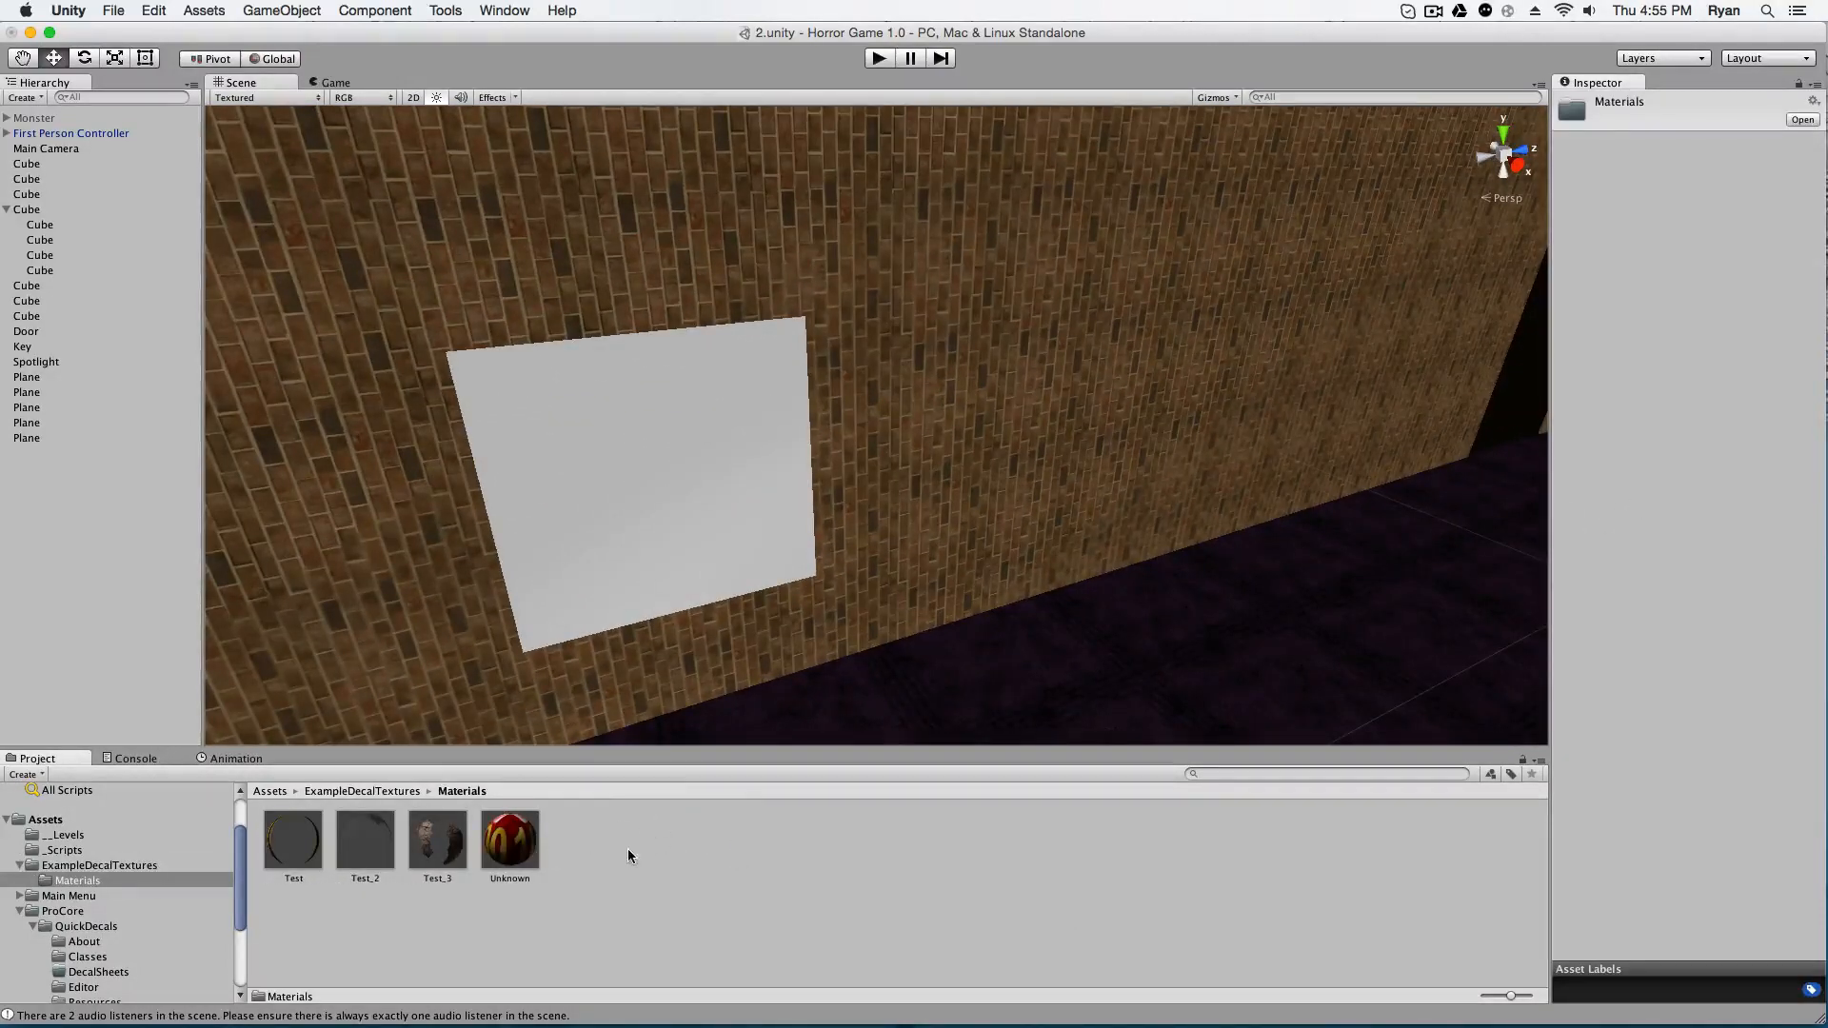
right_click(630, 857)
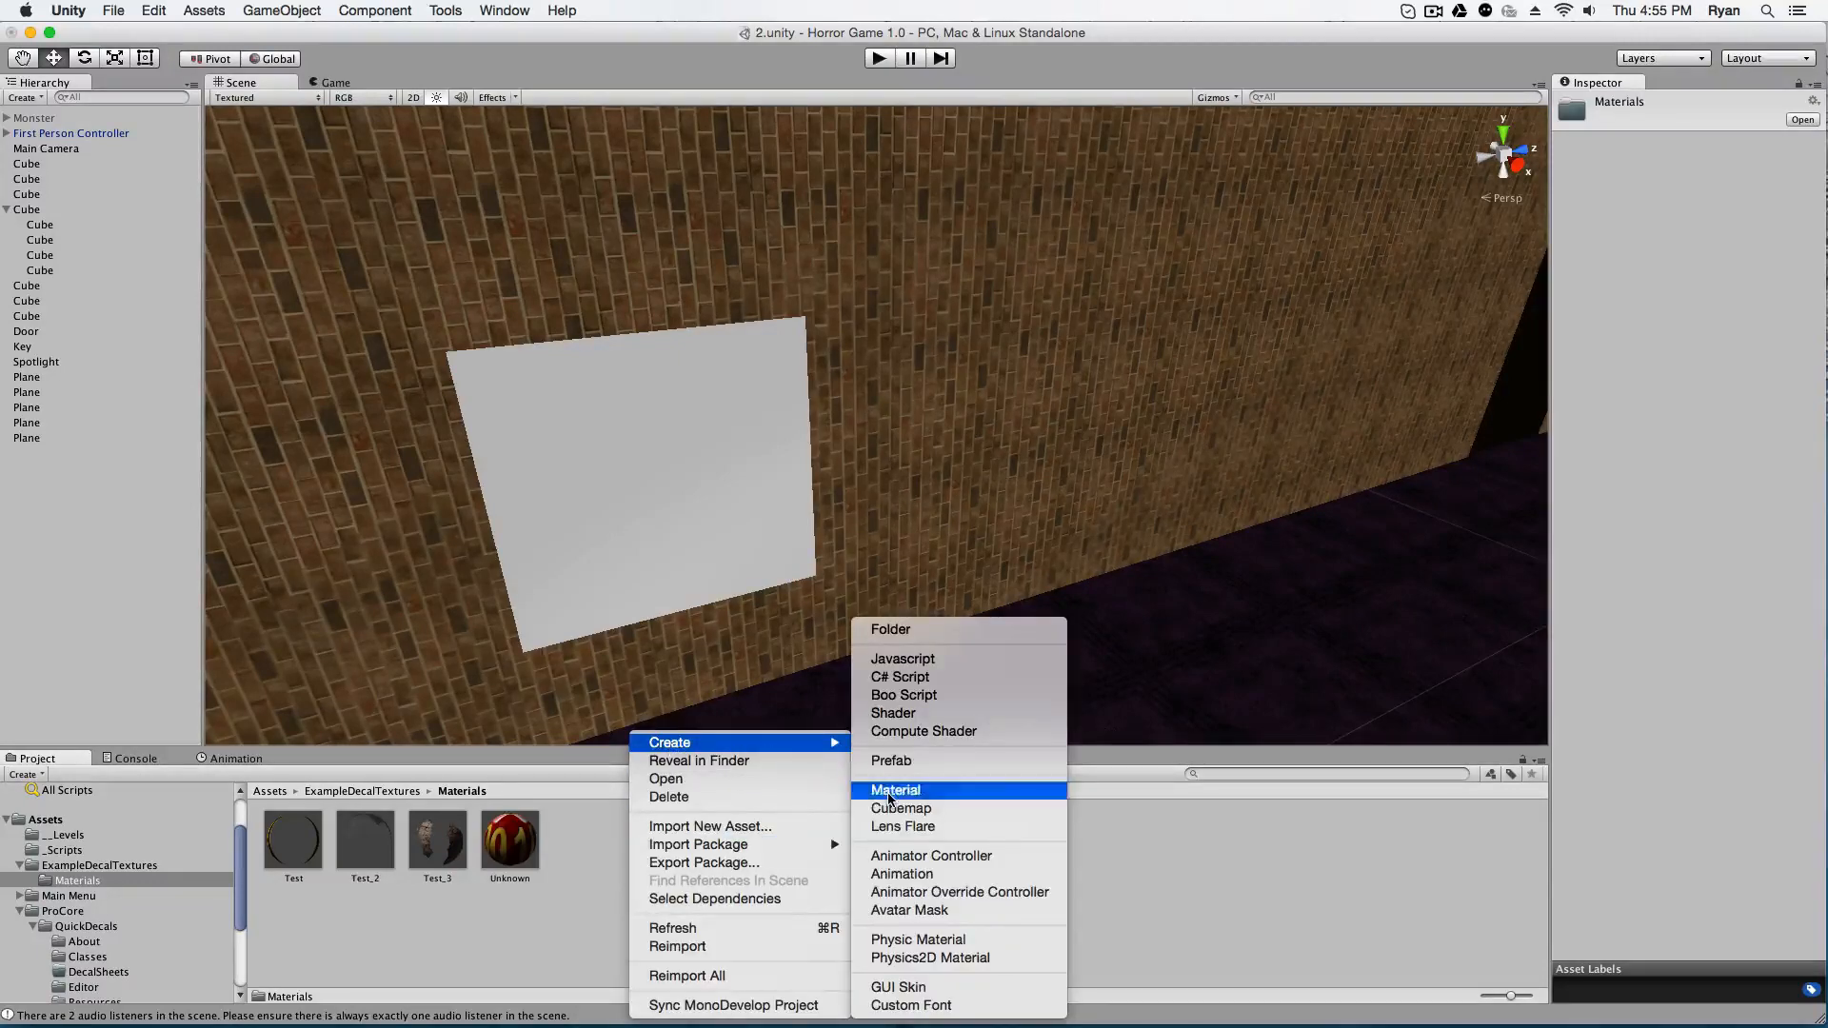
click(895, 790)
text(Decal)
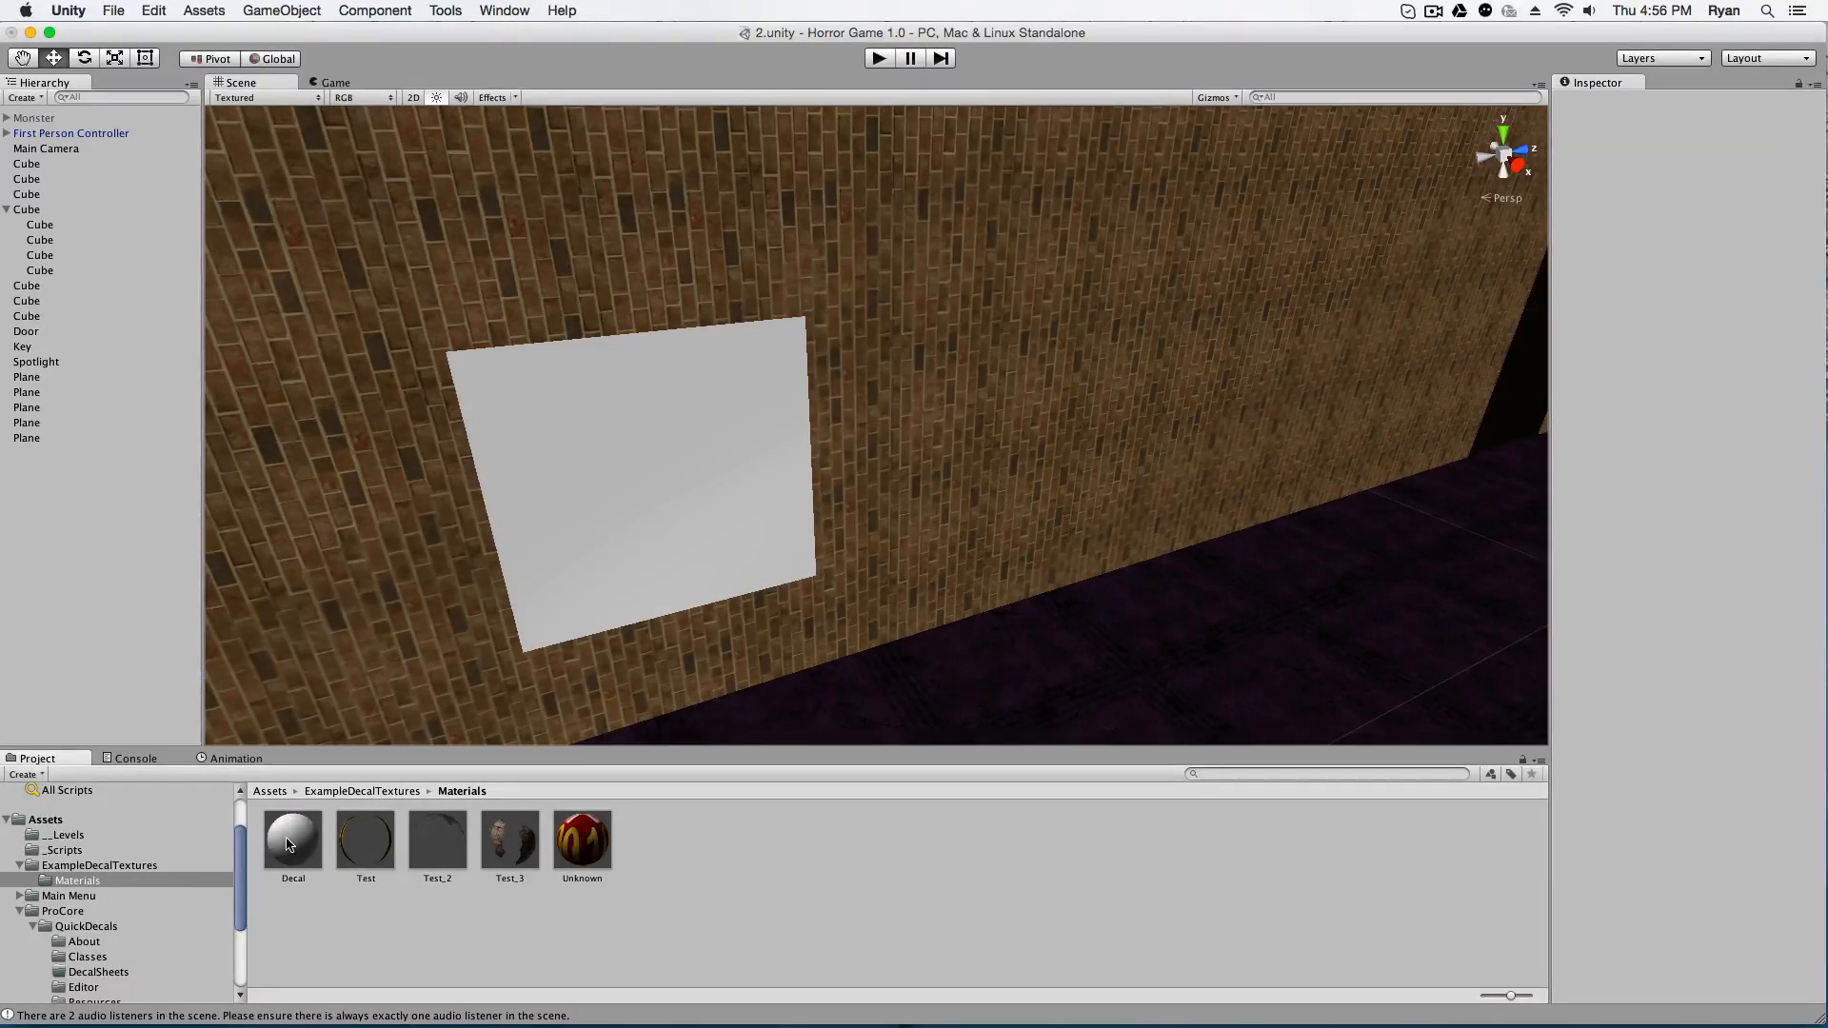
click(293, 839)
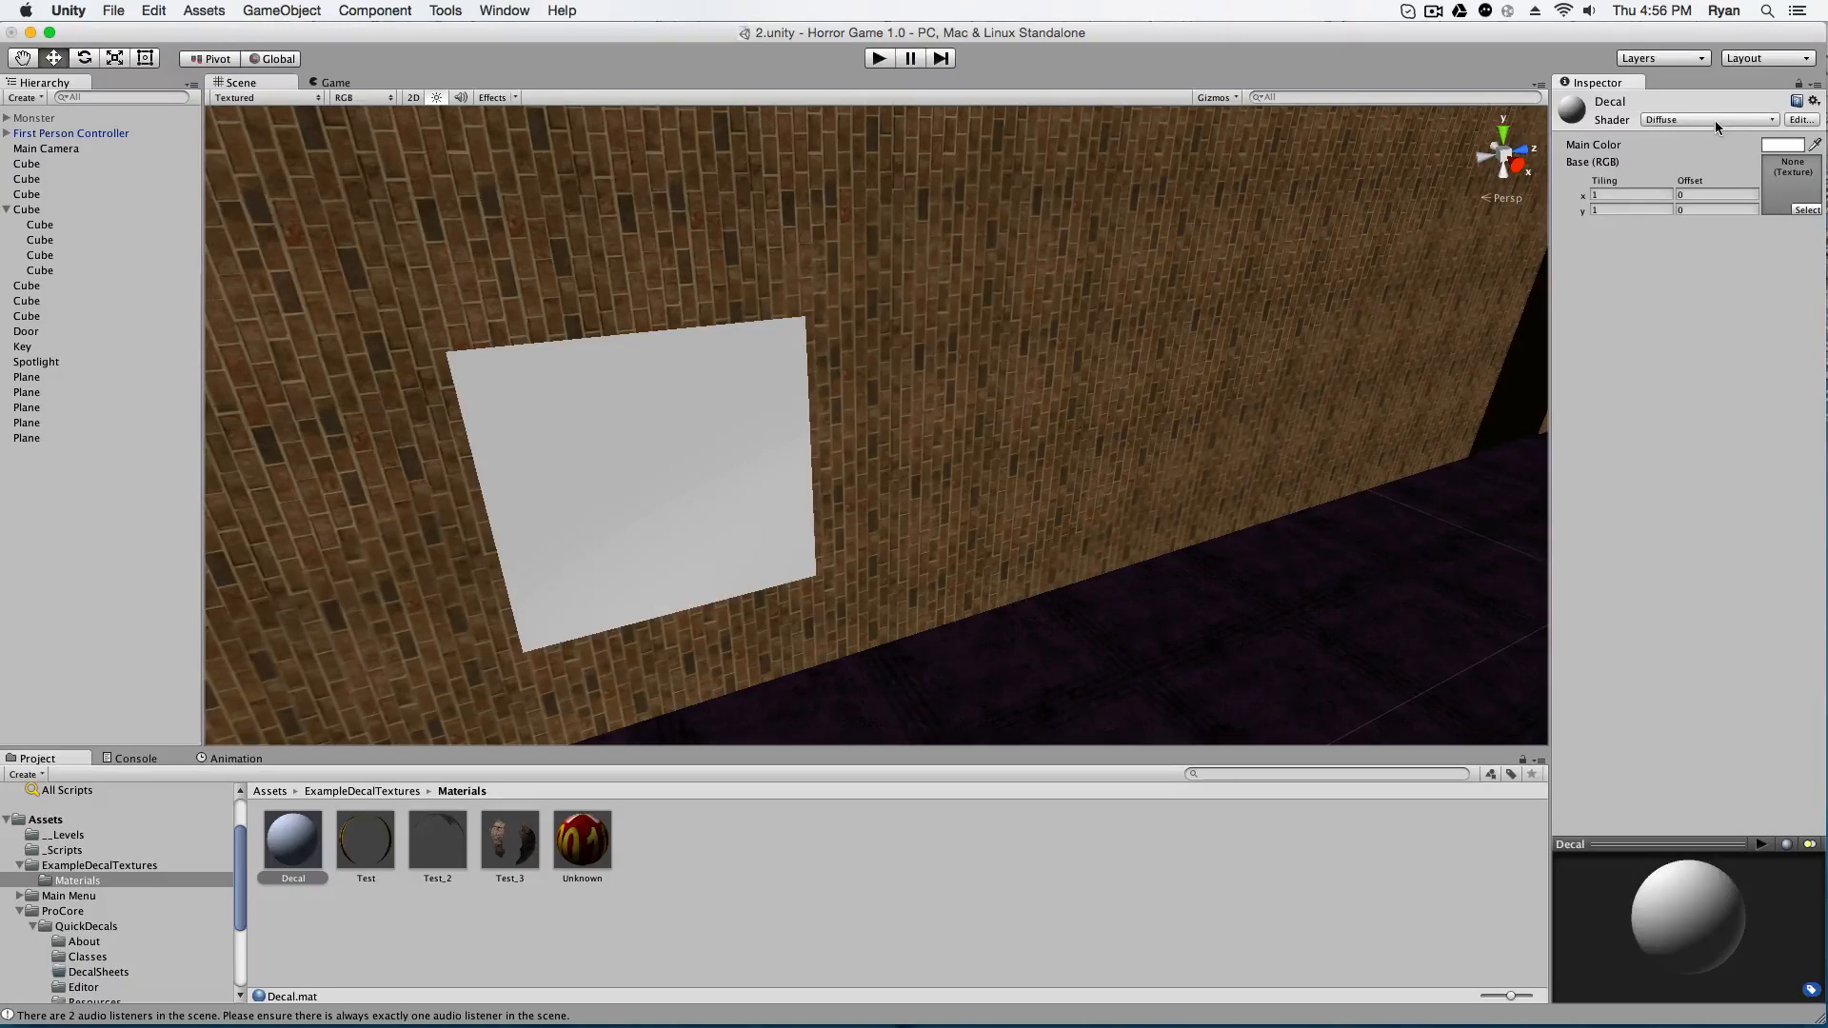
- Set the Decal material's shader to Transparent/Diffuse
click(1708, 118)
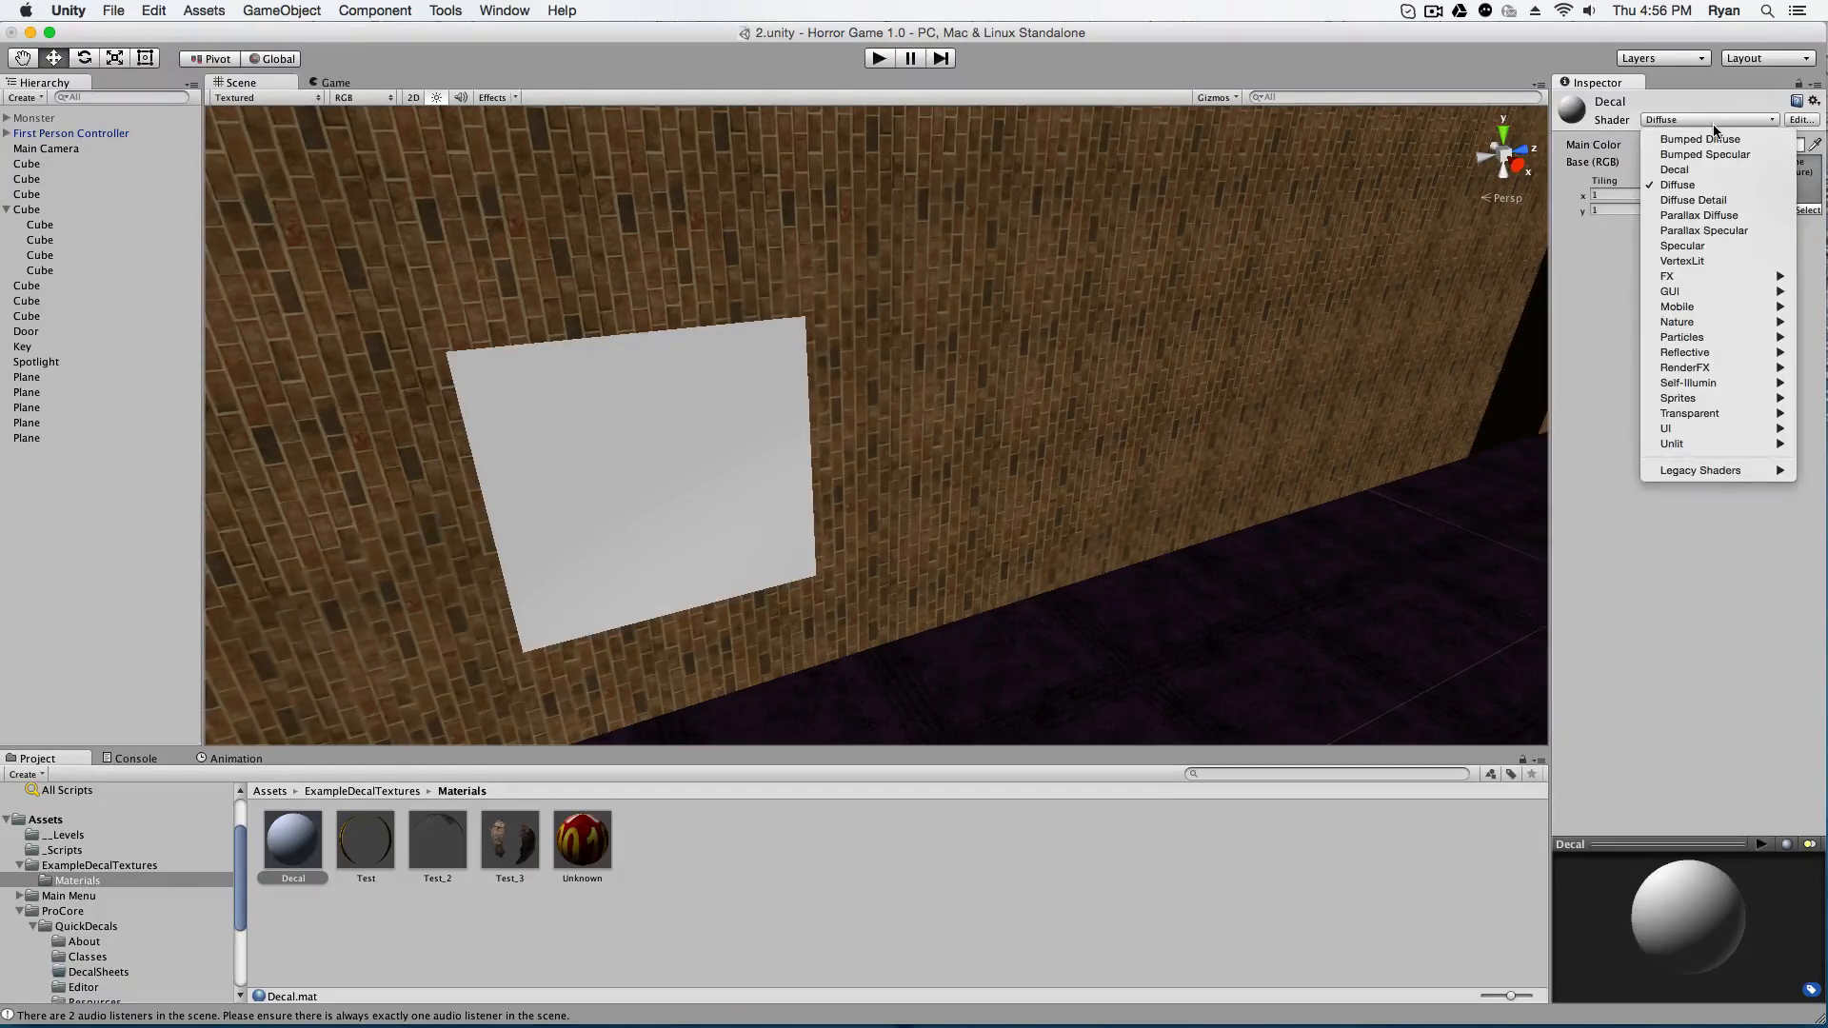
mouse_move(1702, 276)
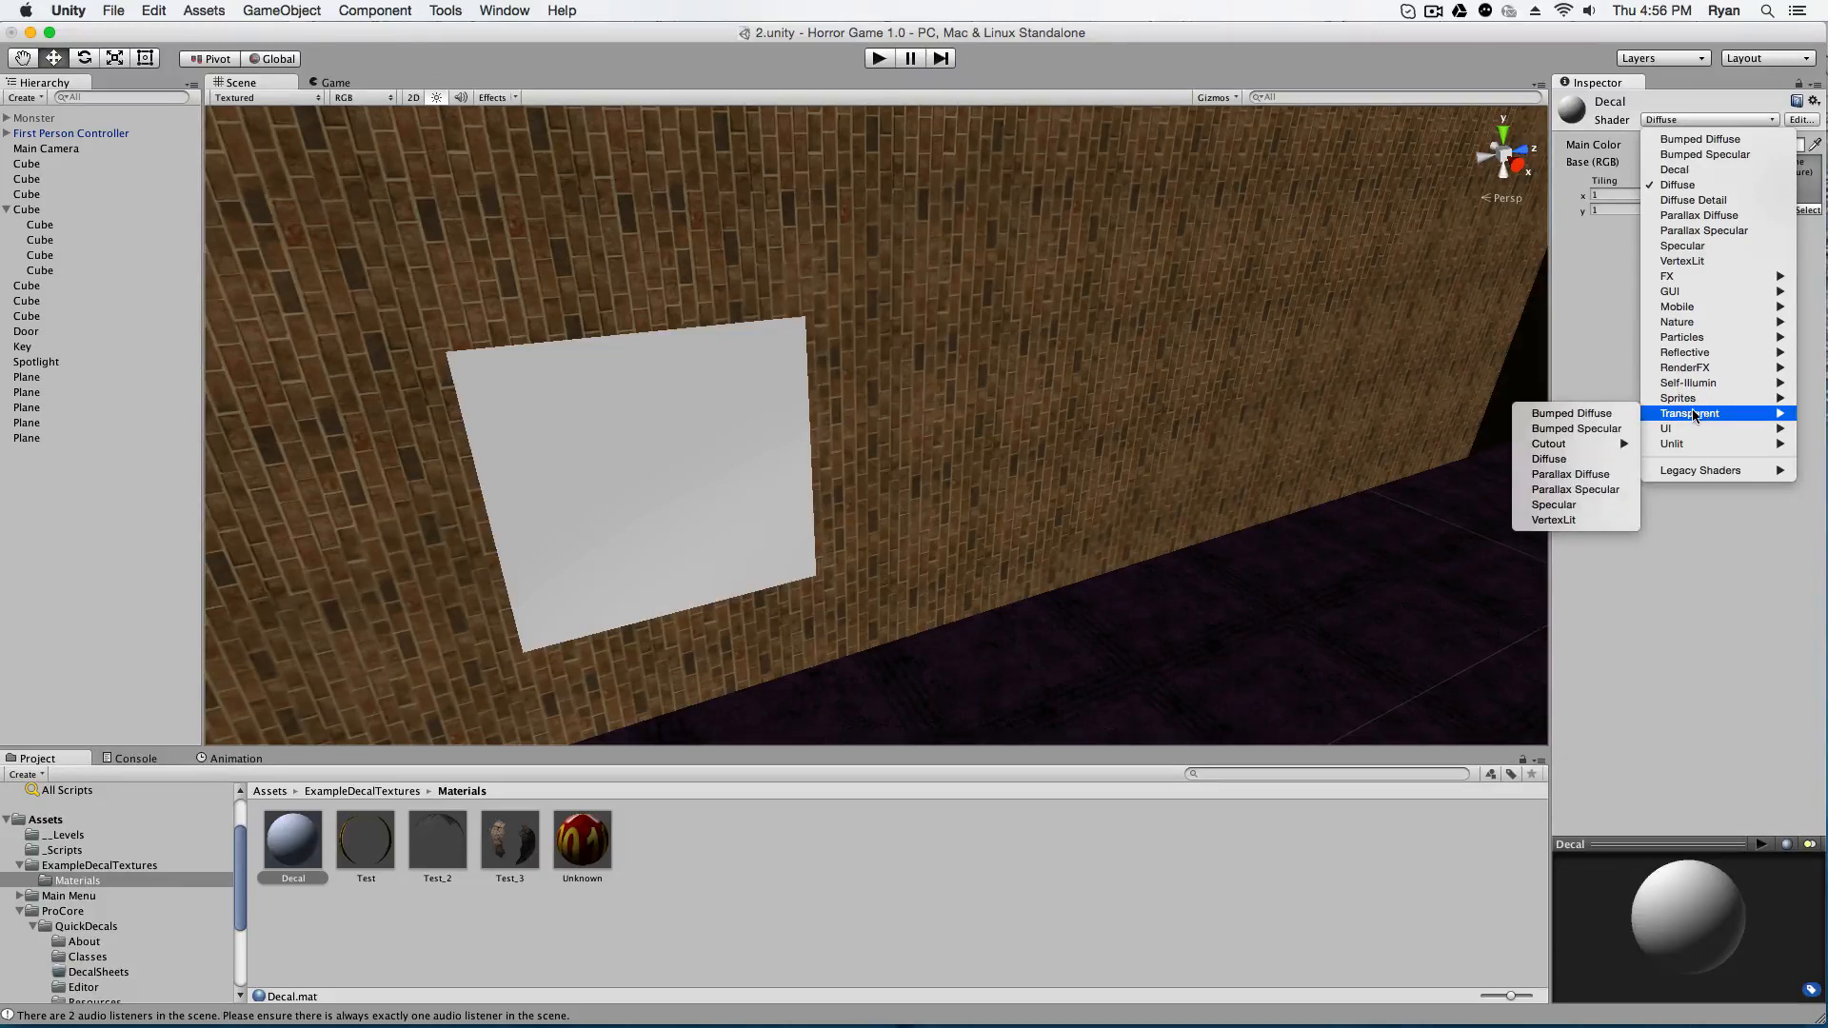
mouse_move(1584, 464)
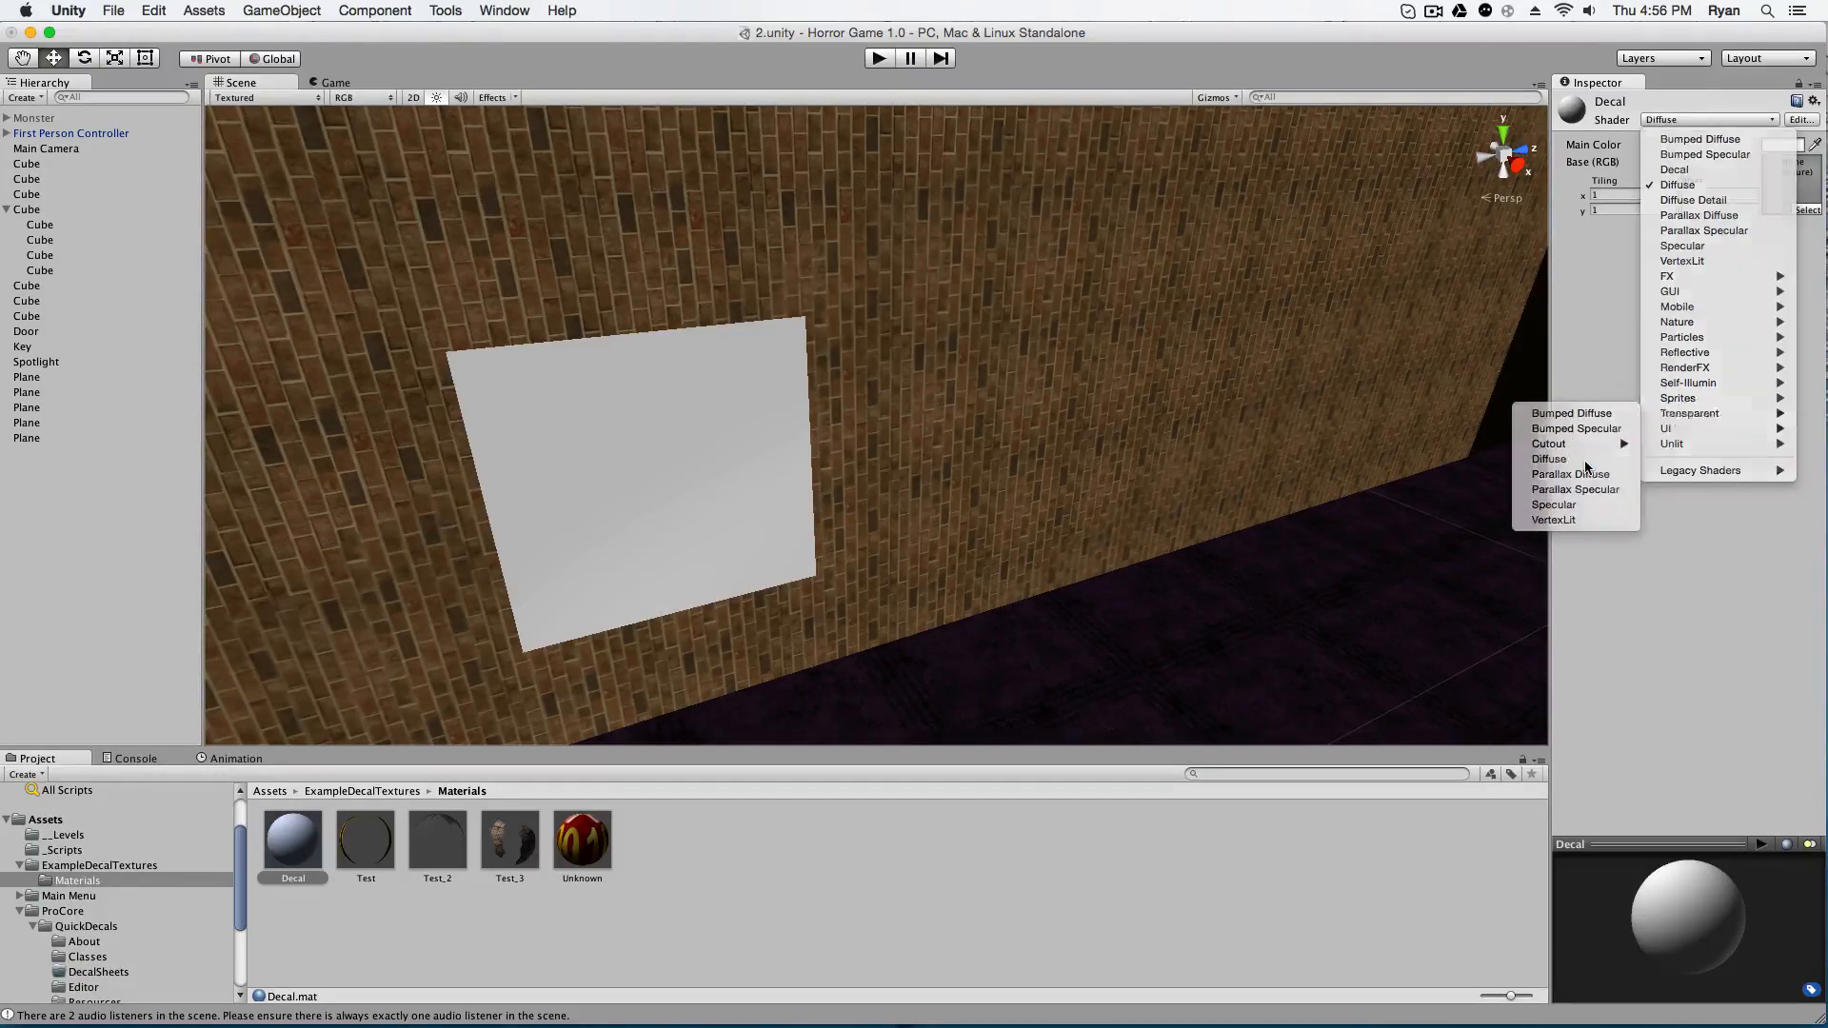
click(1688, 413)
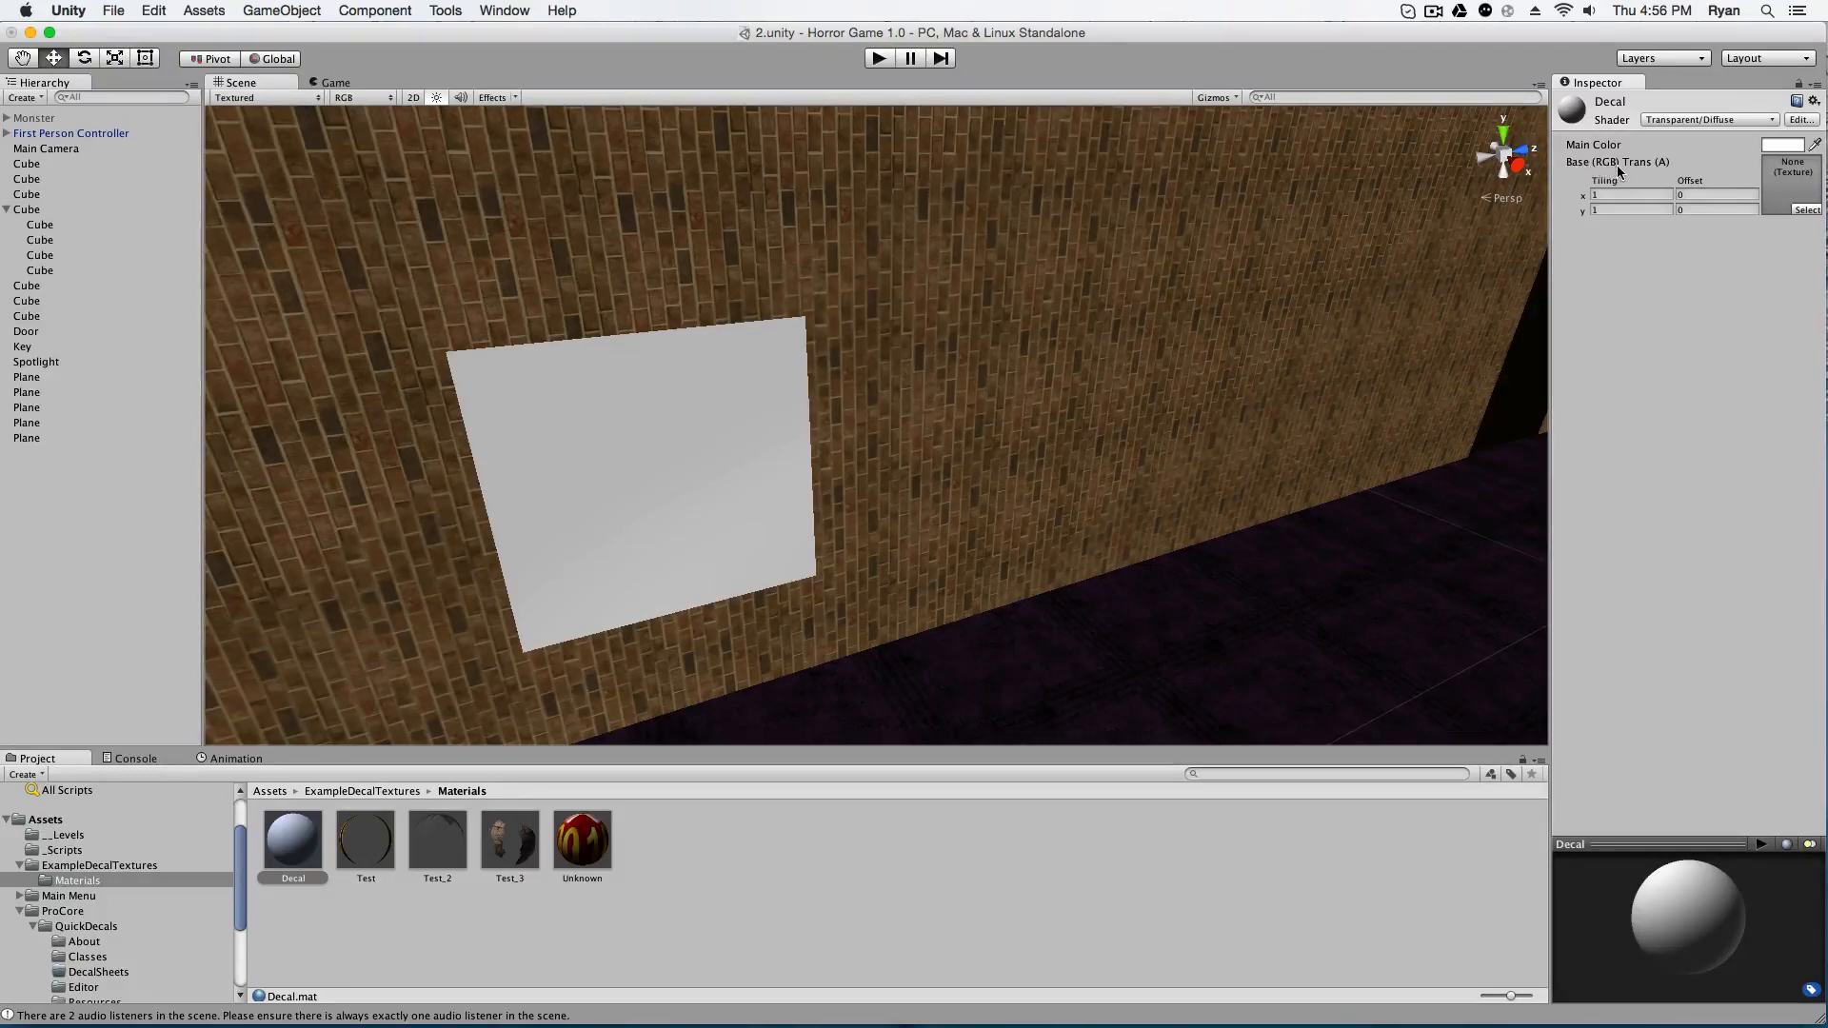
mouse_move(1697, 421)
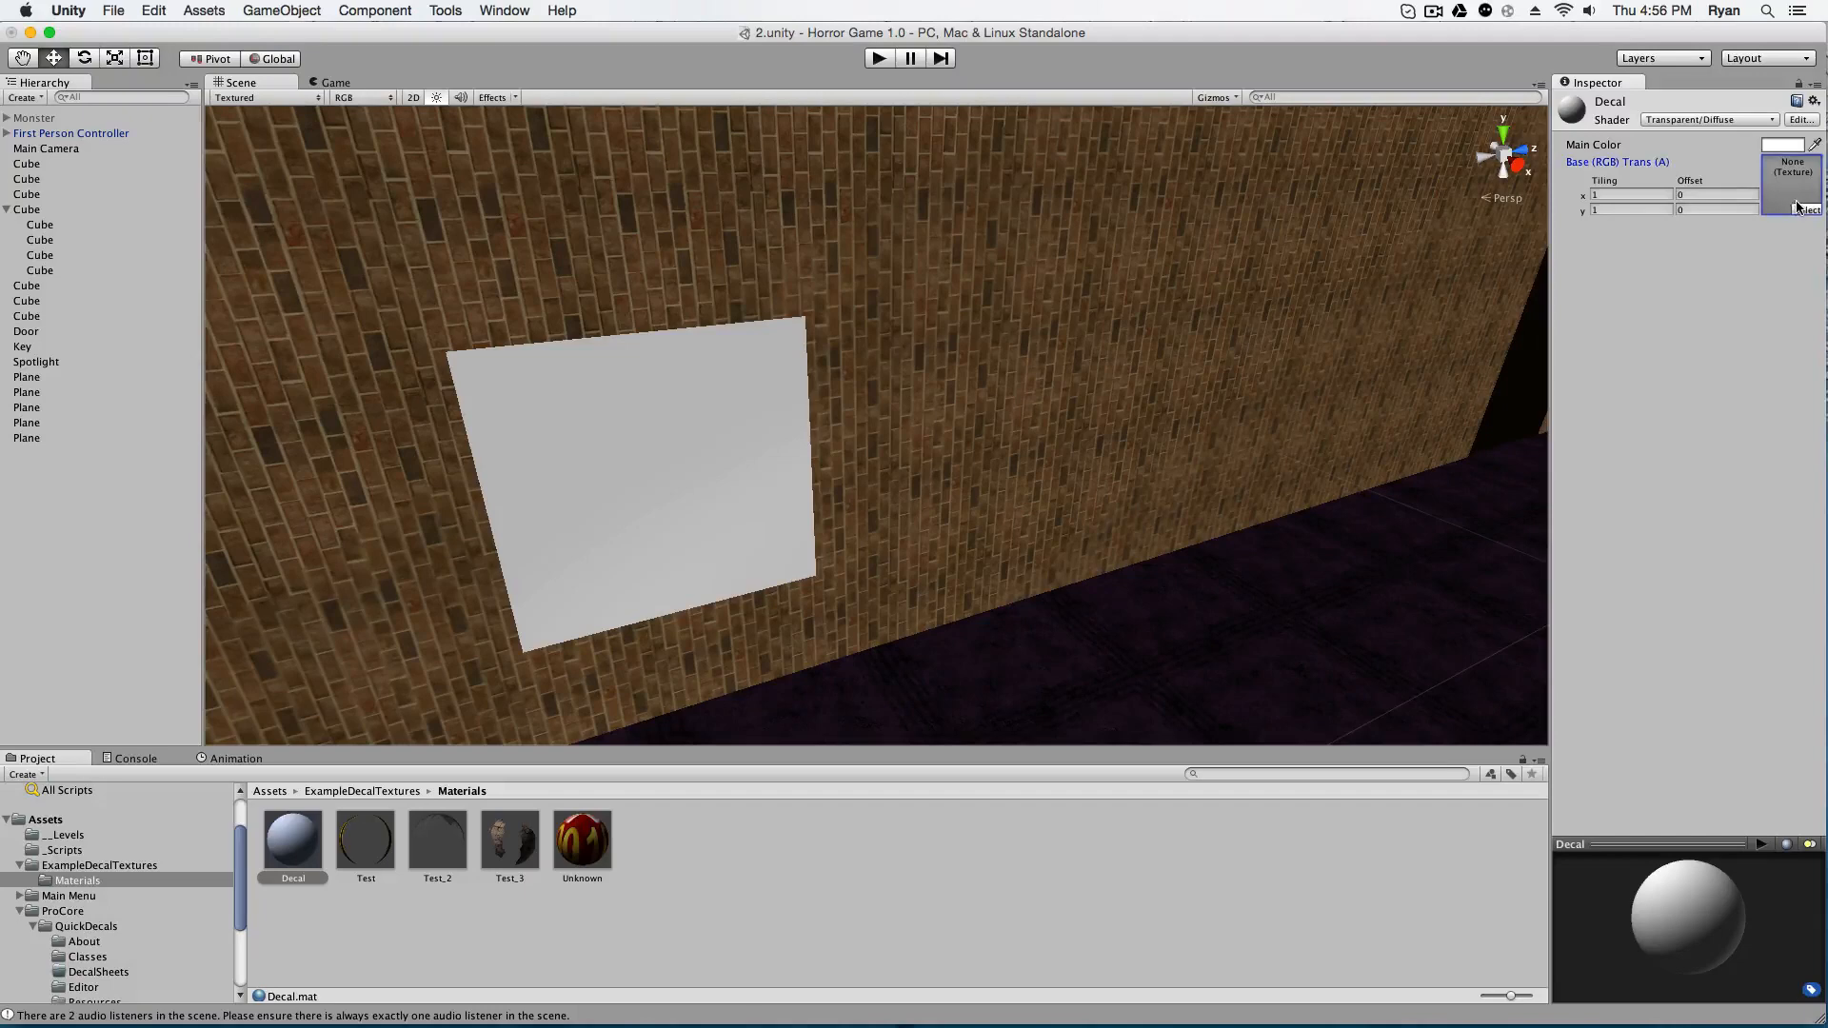
- Assign the blood-splat decal texture to the Decal material's Base texture slot
click(1806, 209)
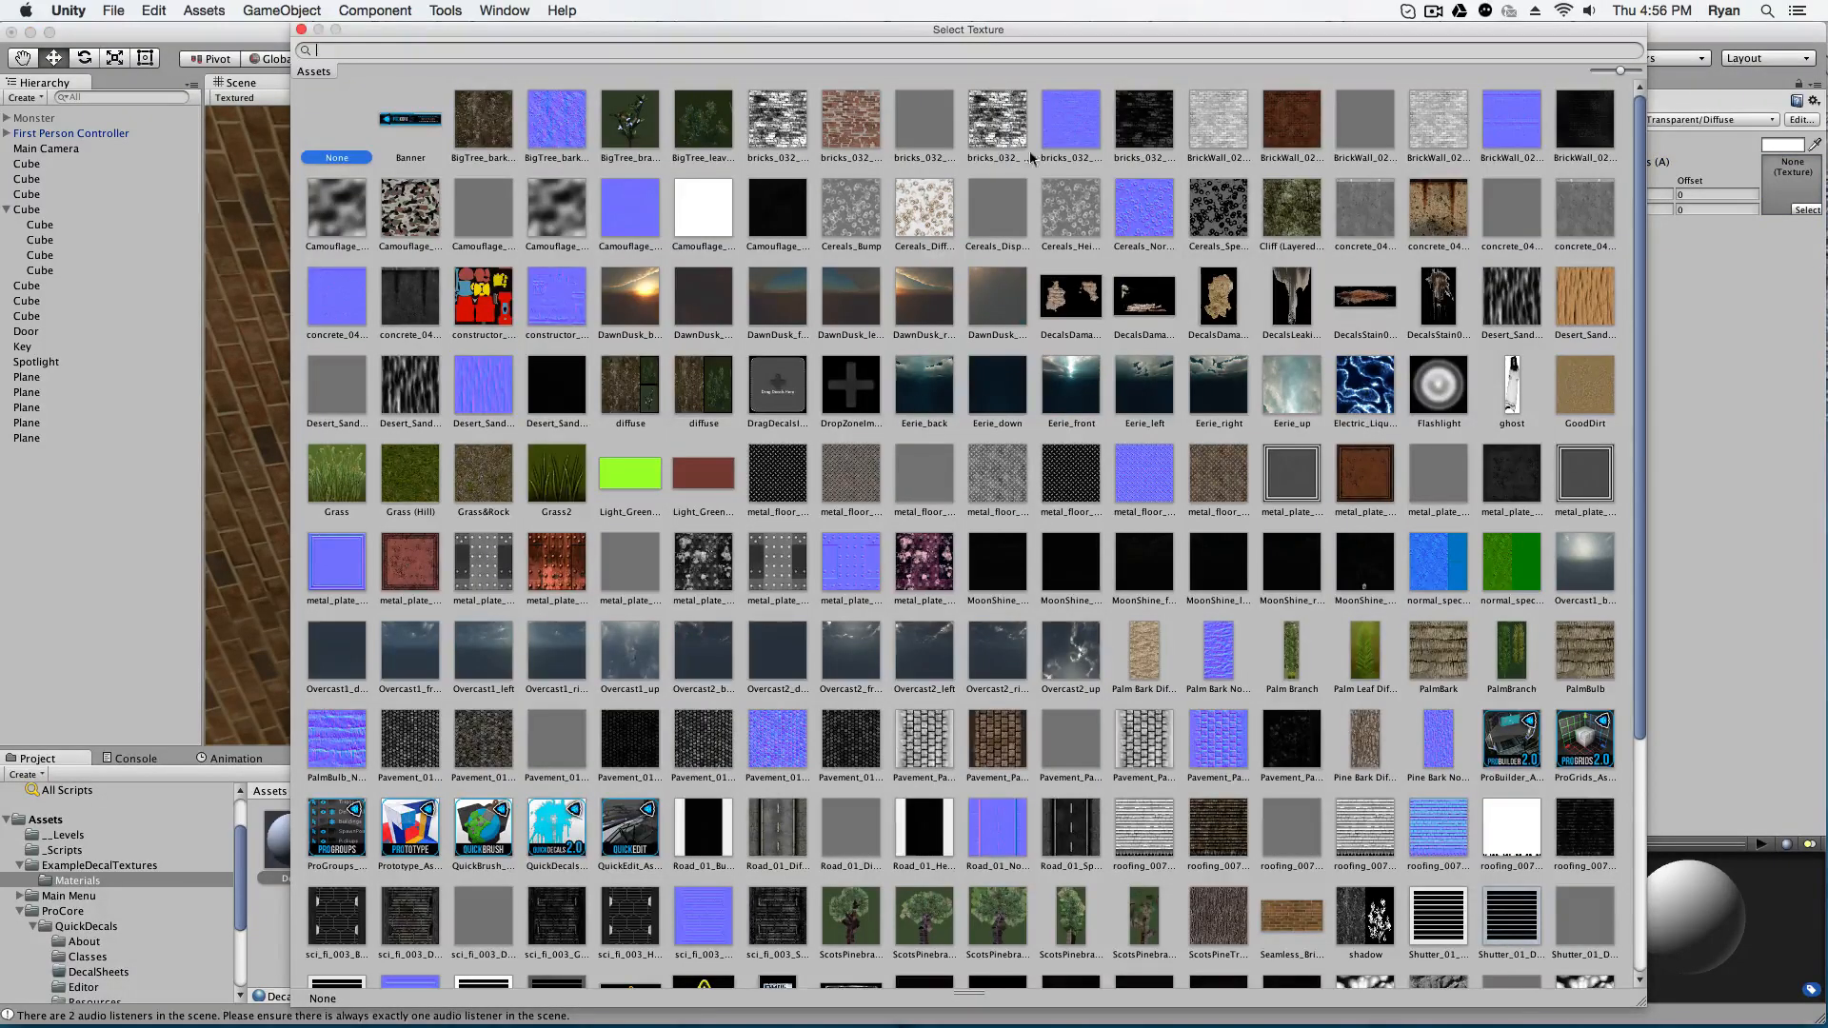
mouse_move(1266, 333)
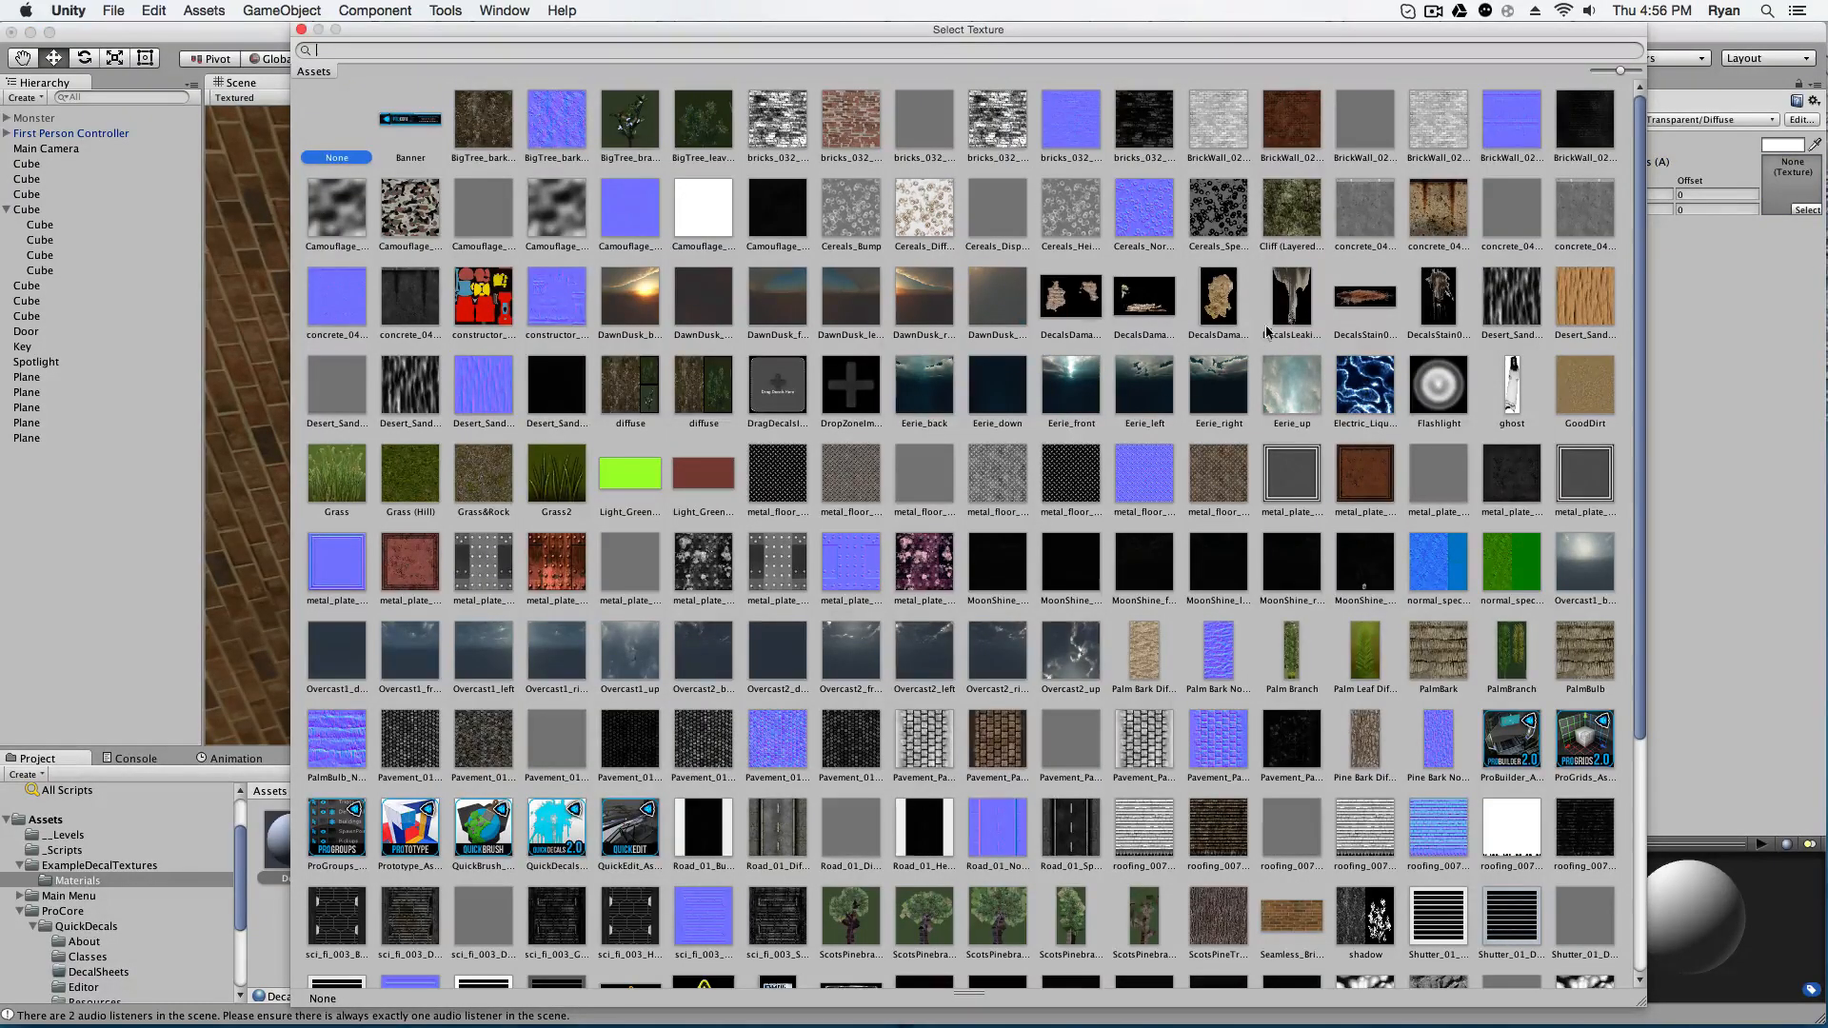
click(1364, 295)
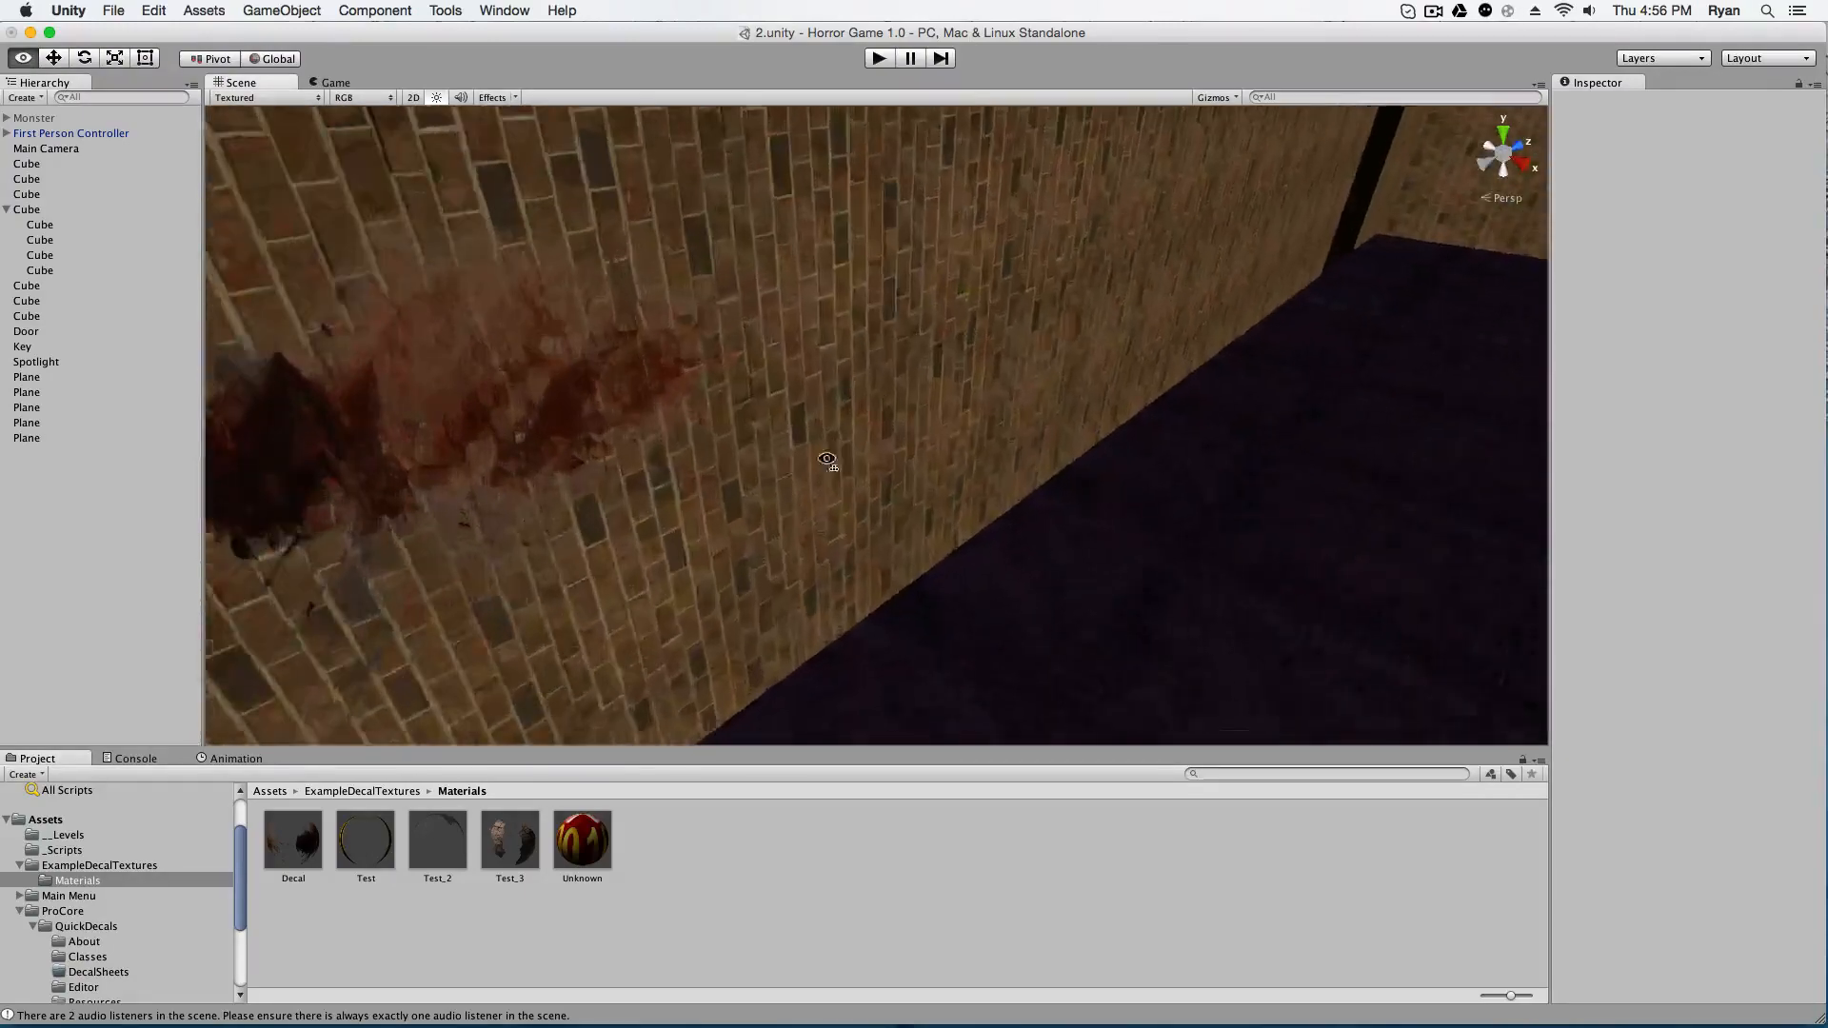
click(25, 437)
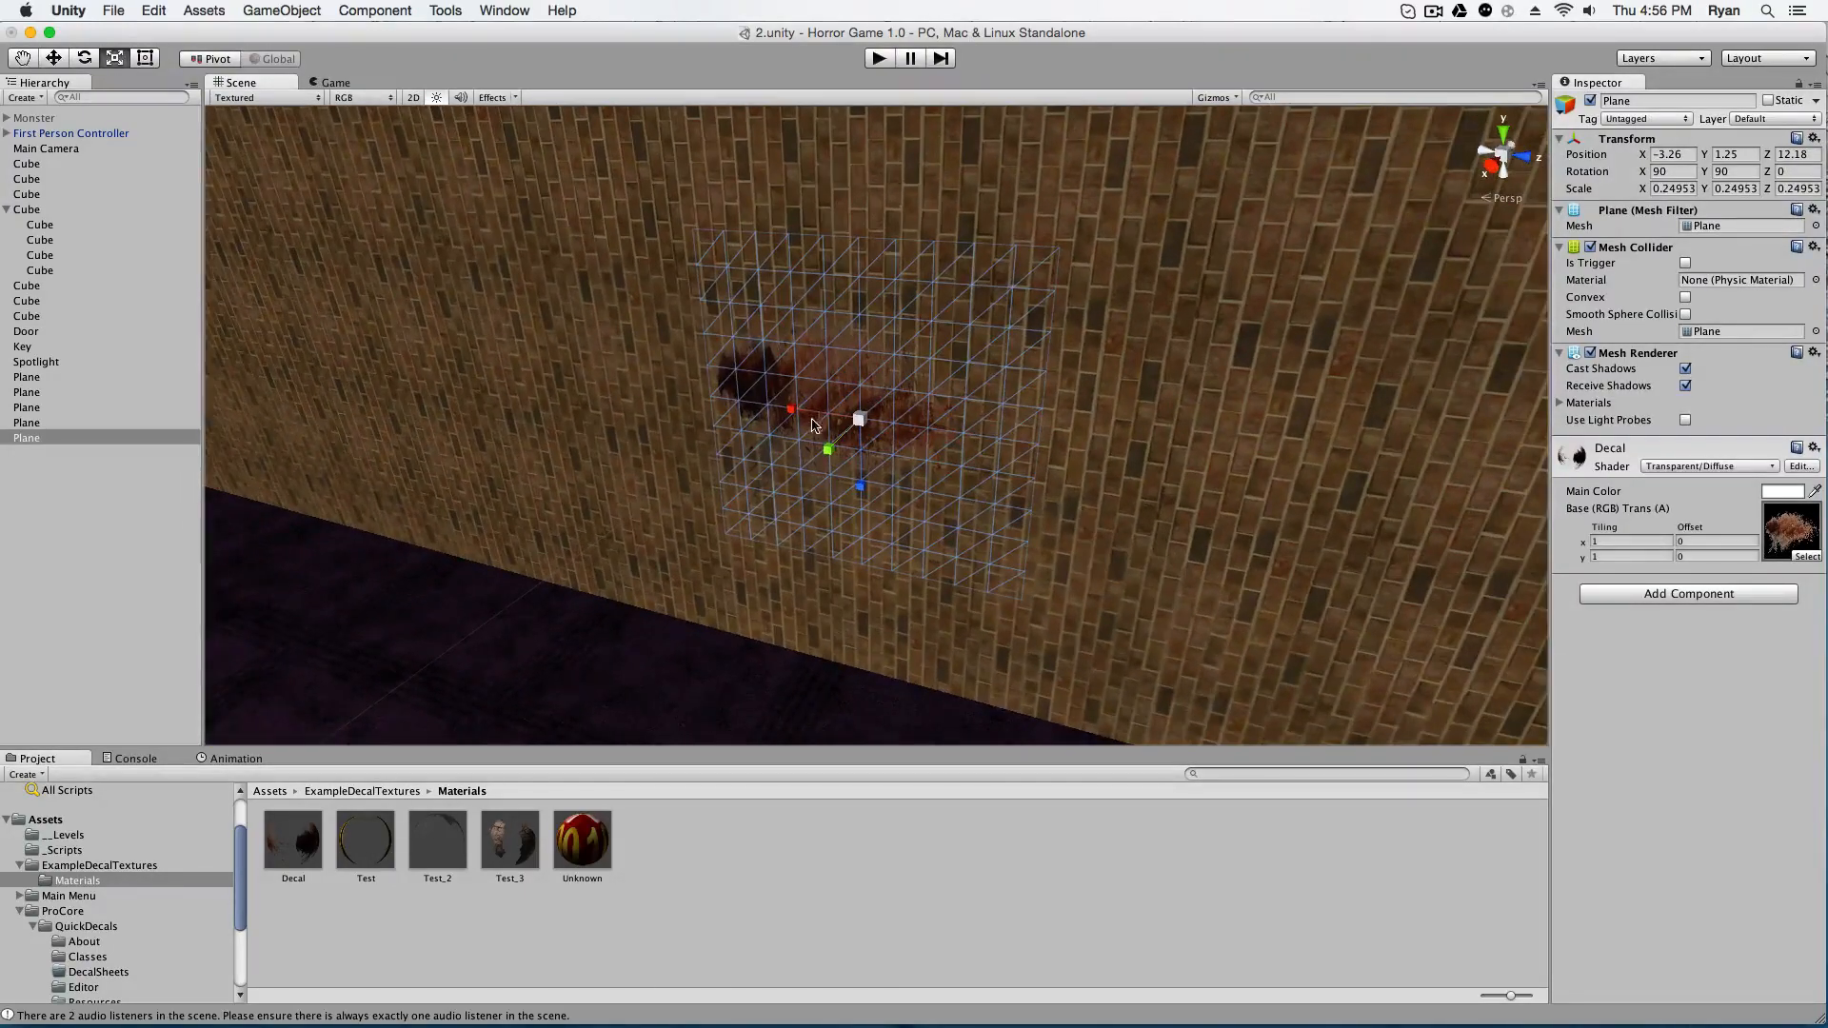
click(39, 254)
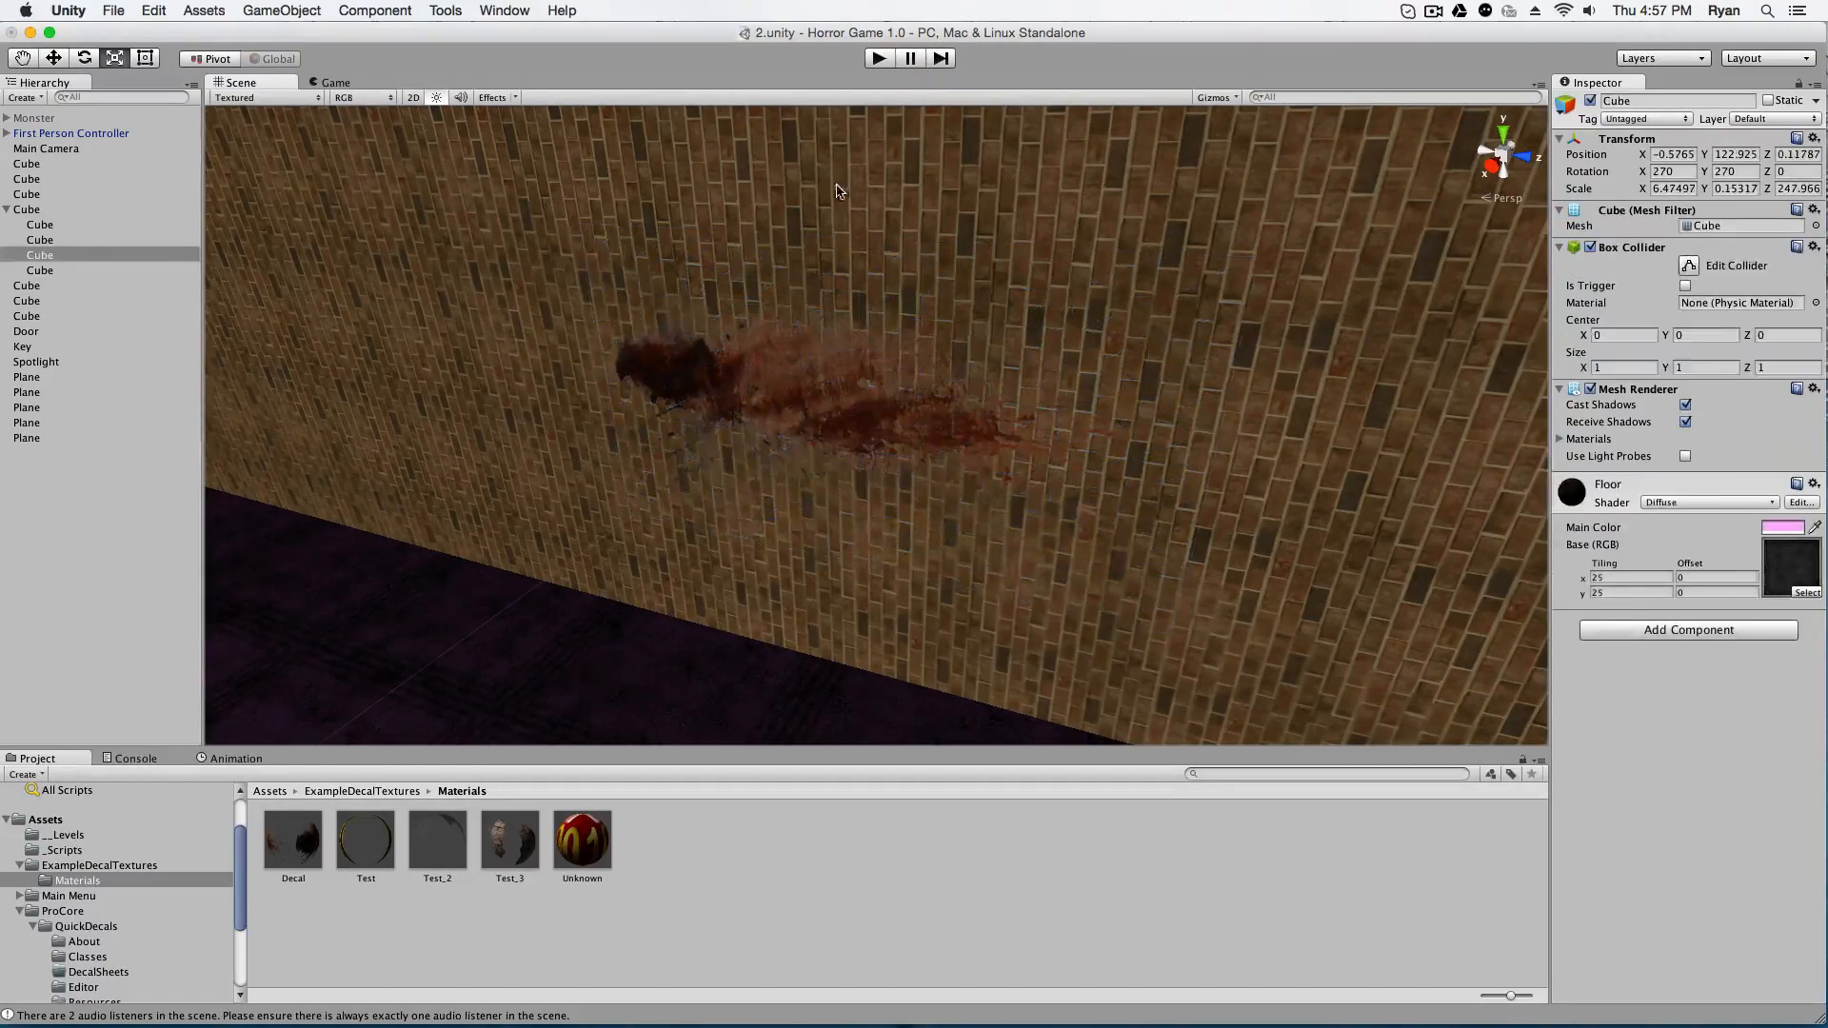
click(878, 58)
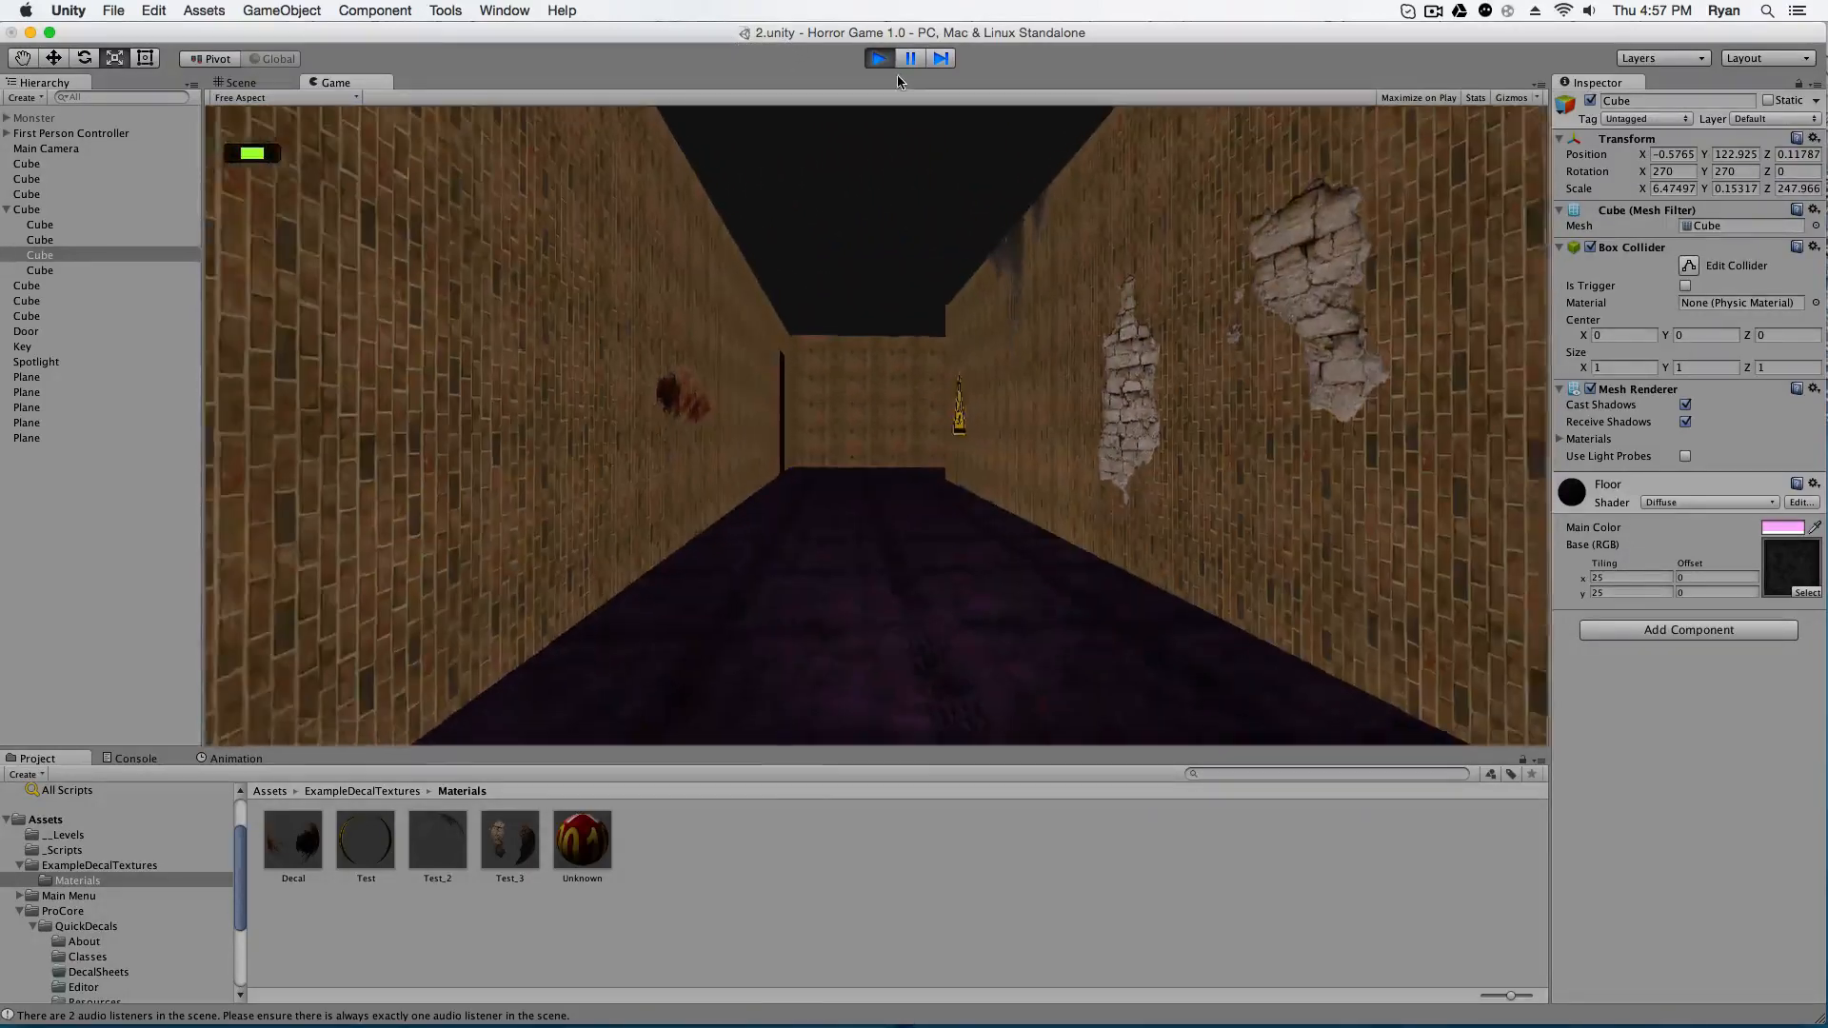
click(241, 82)
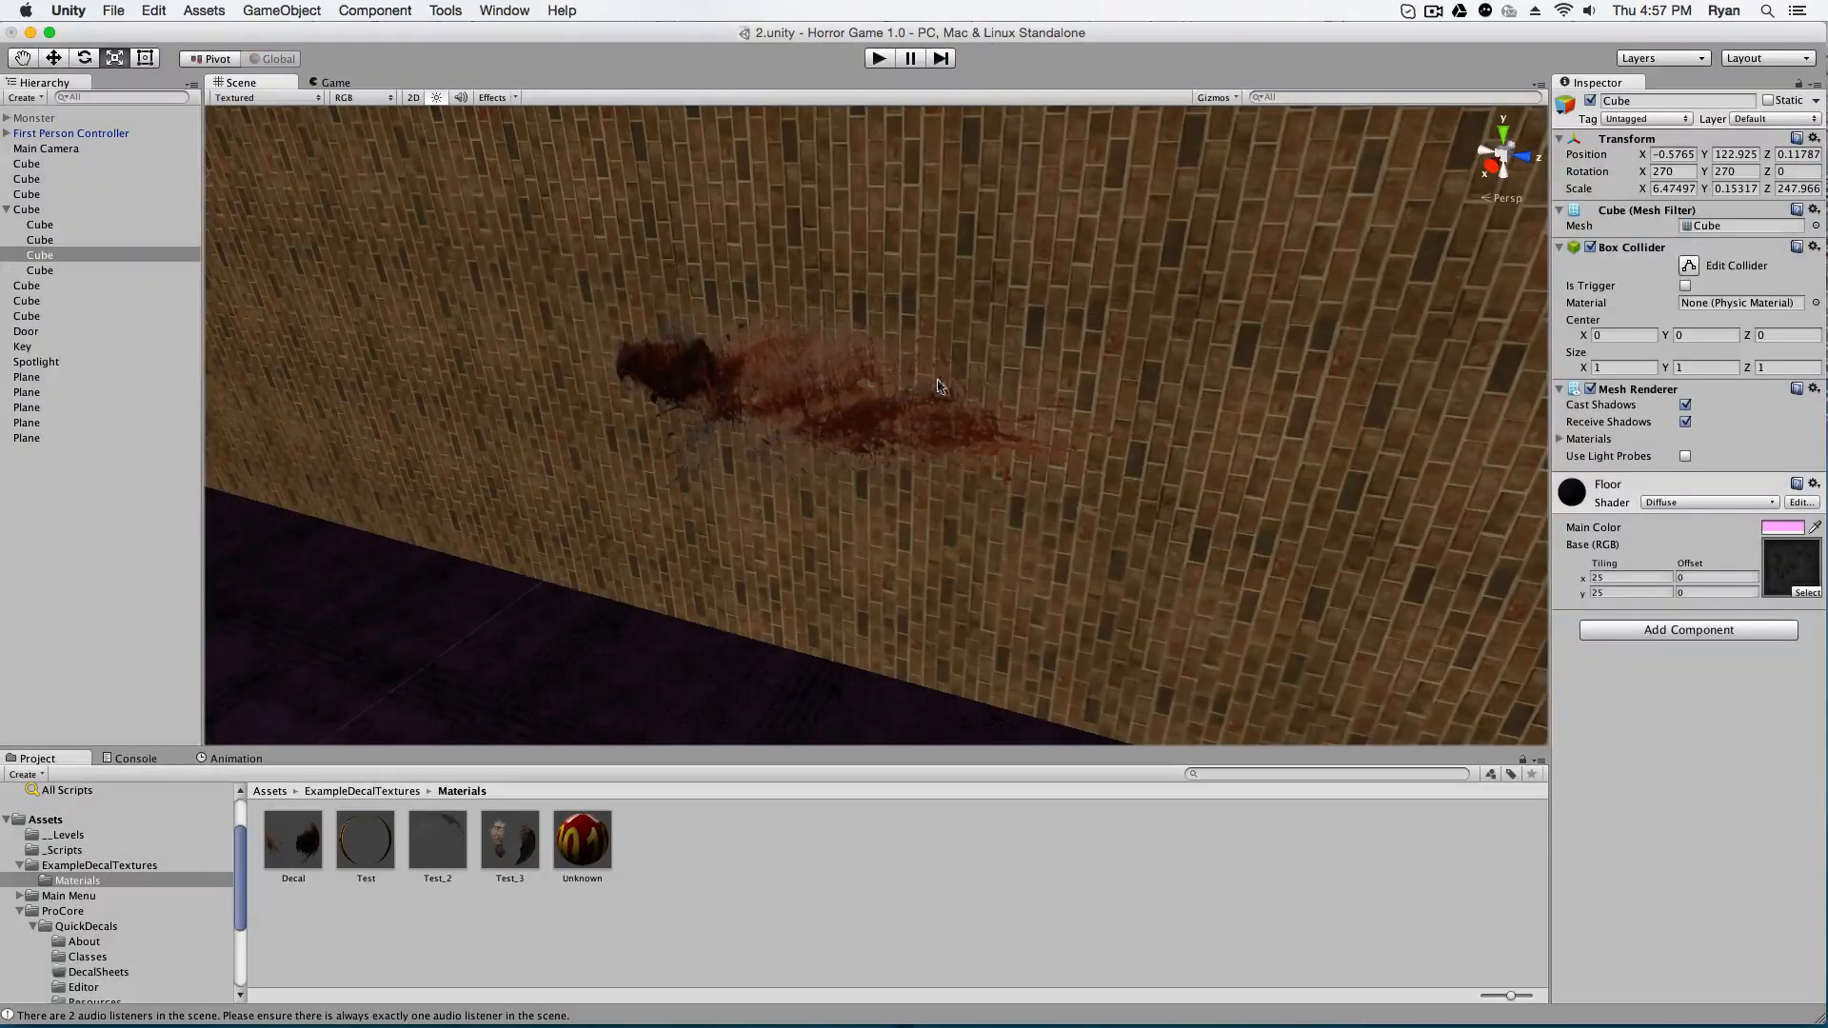